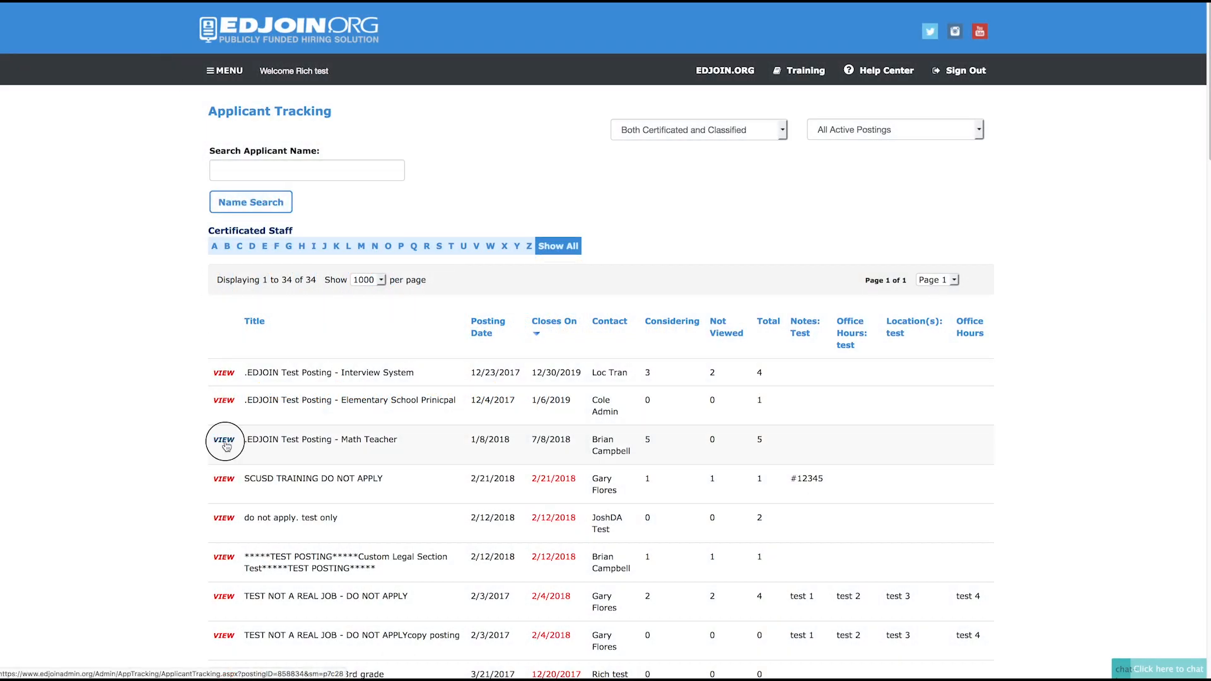
View the Math Teacher posting's applicants and mark the first one for interview.
click(223, 439)
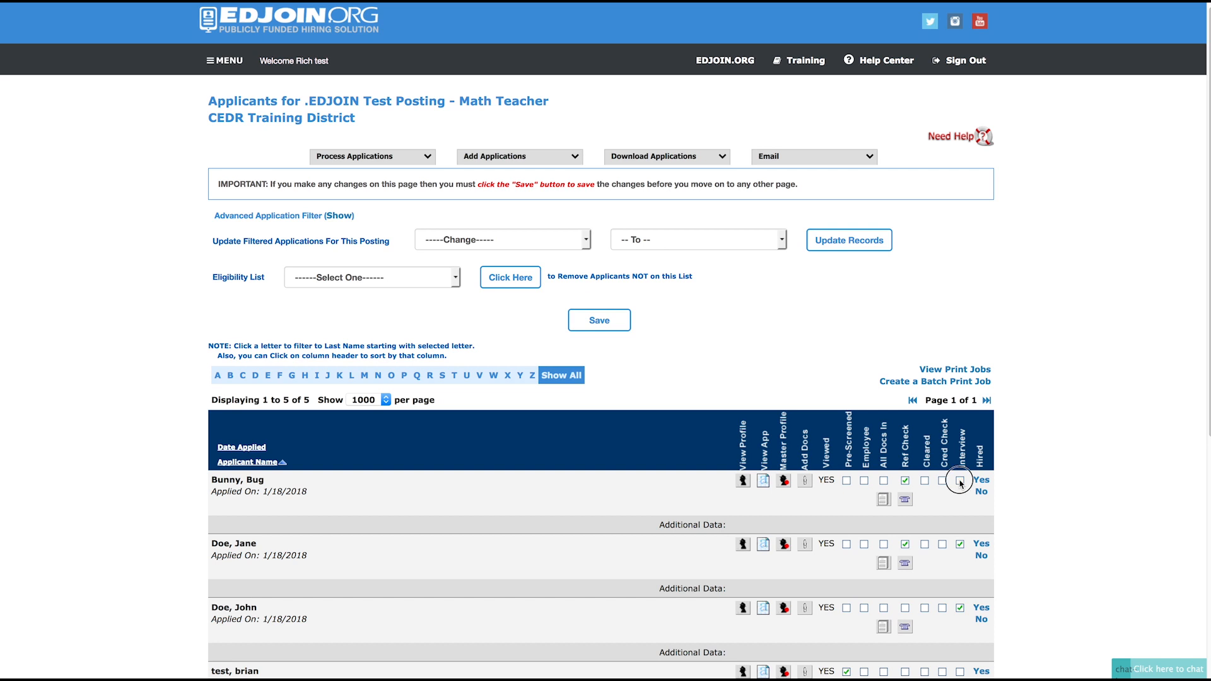
click(960, 479)
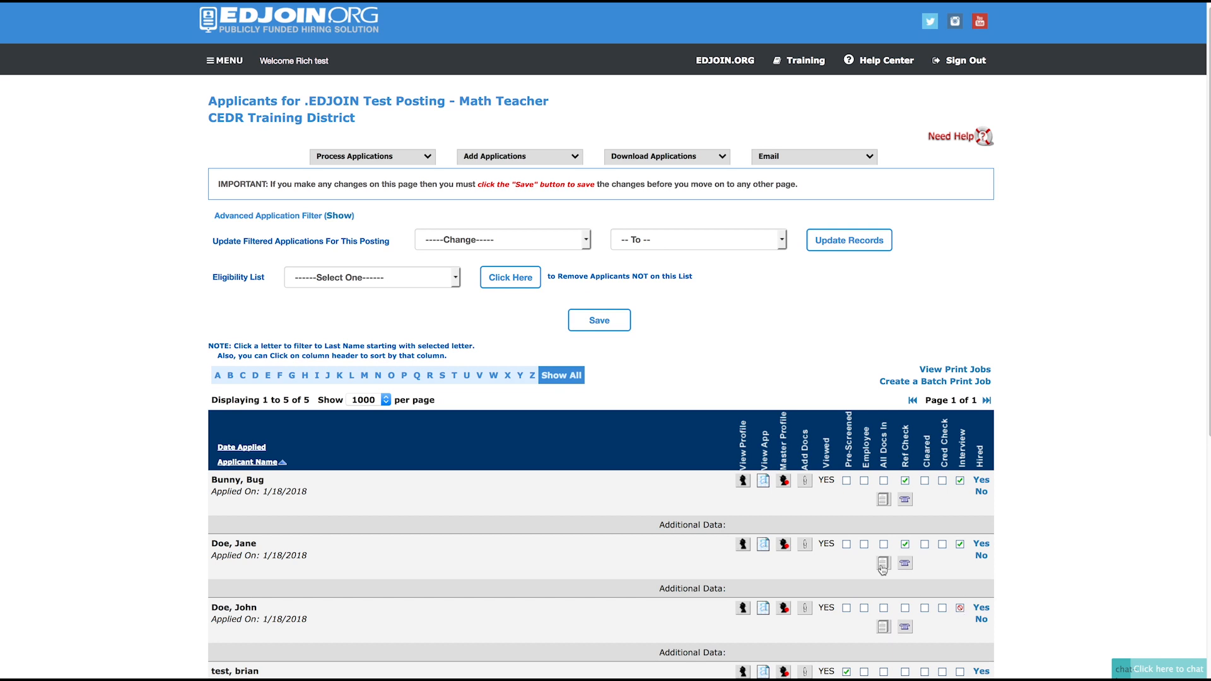
mouse_move(435, 211)
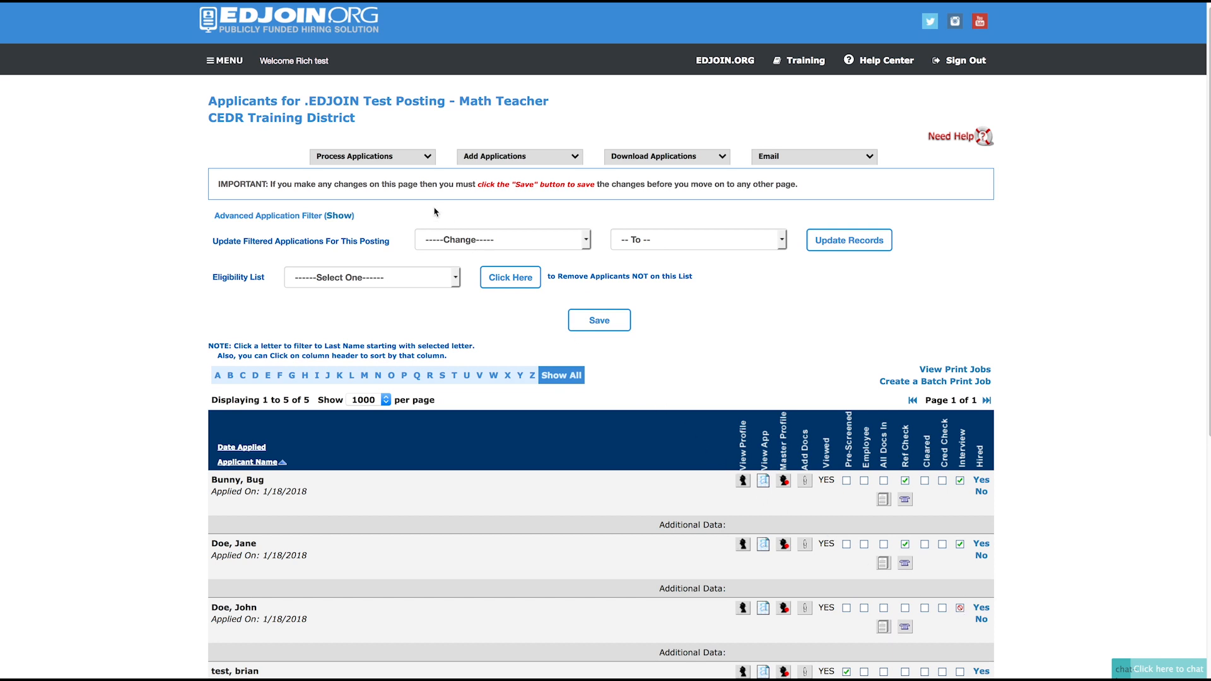
Go to the Interview System from the Process Applications menu.
click(372, 155)
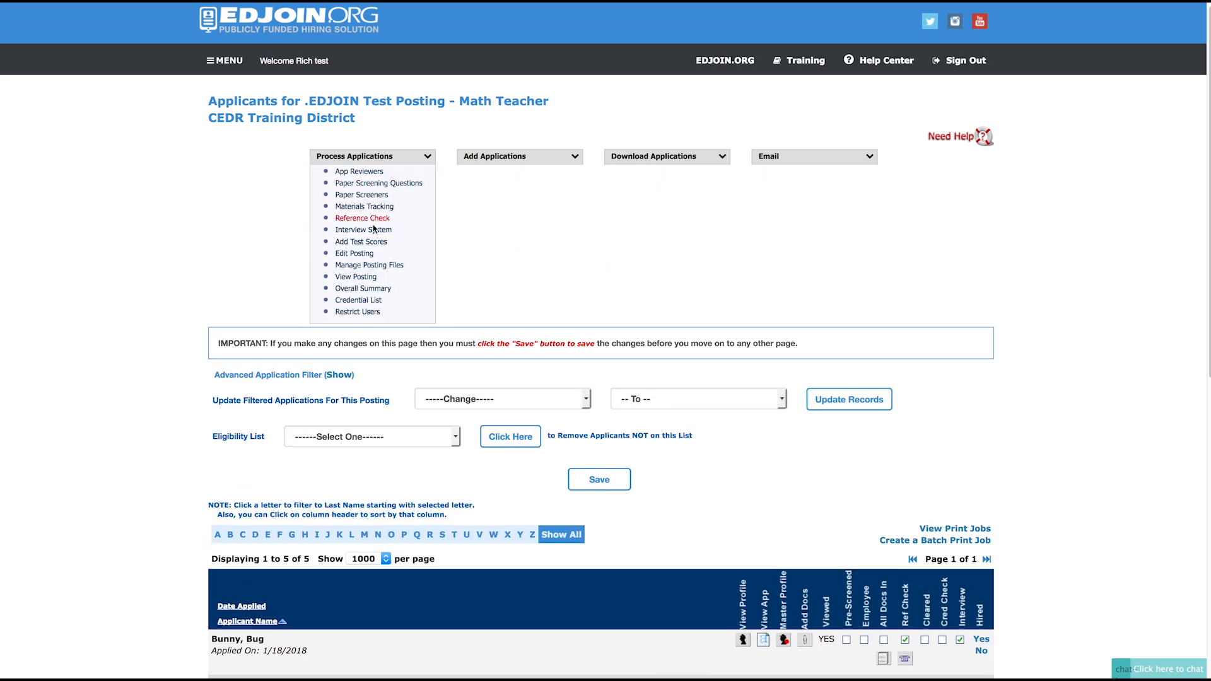
click(363, 230)
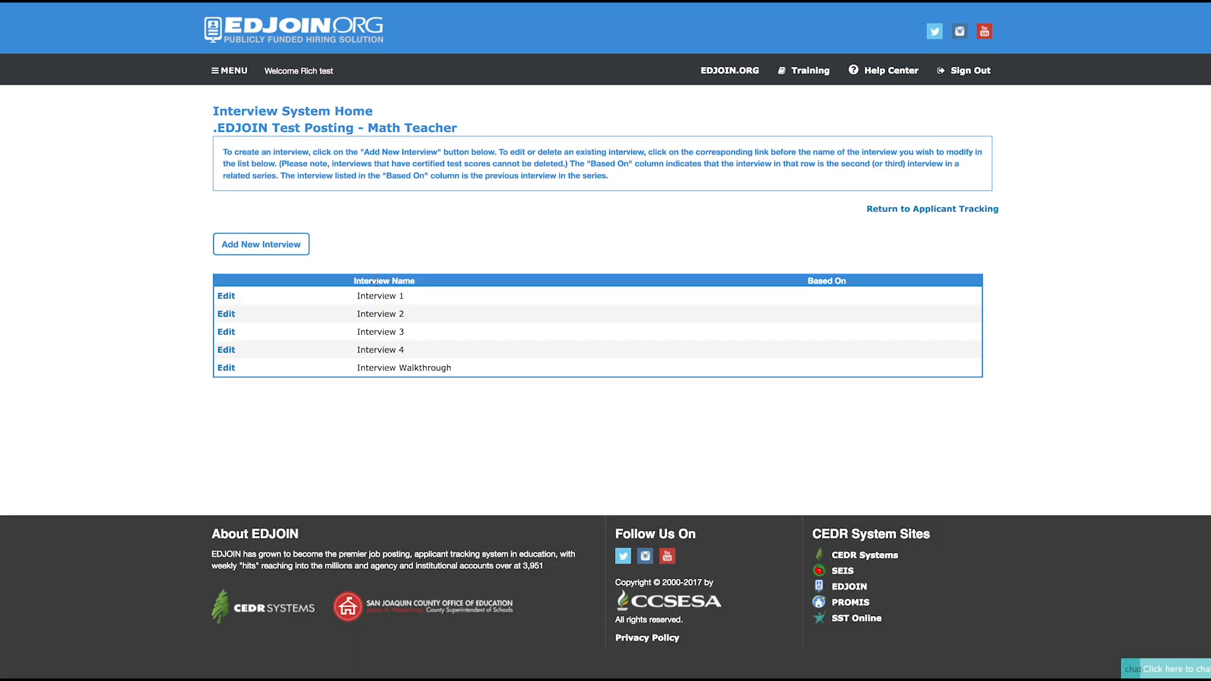
mouse_move(295, 274)
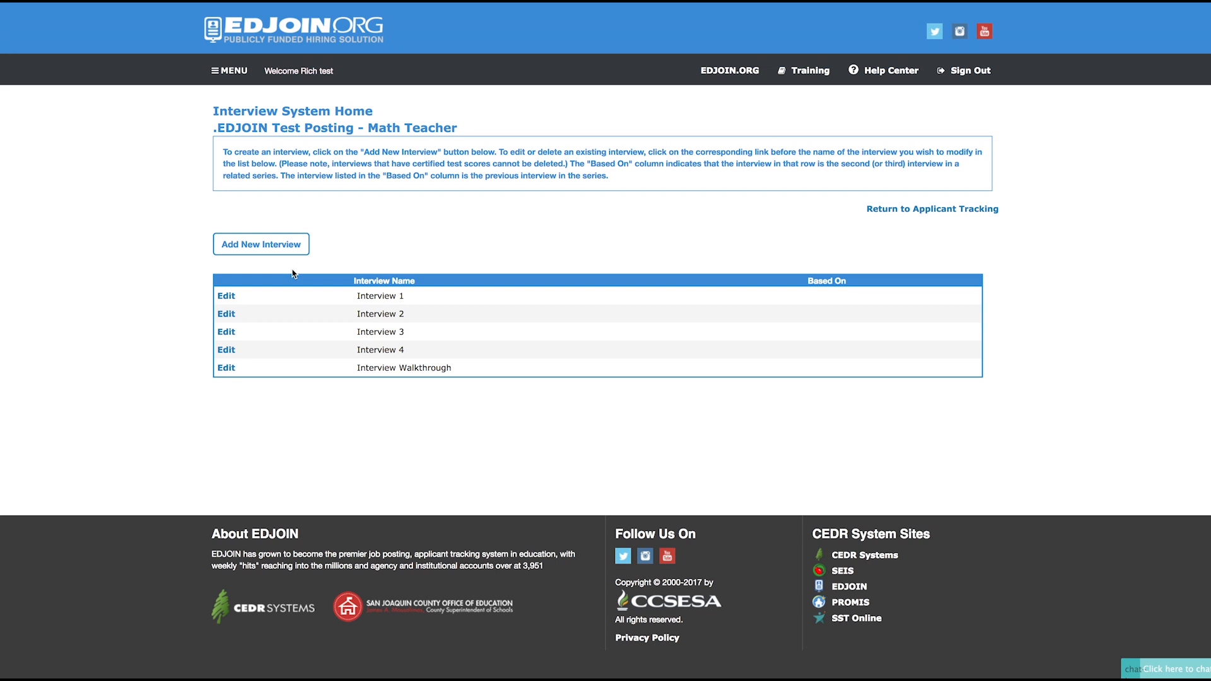
mouse_move(279, 282)
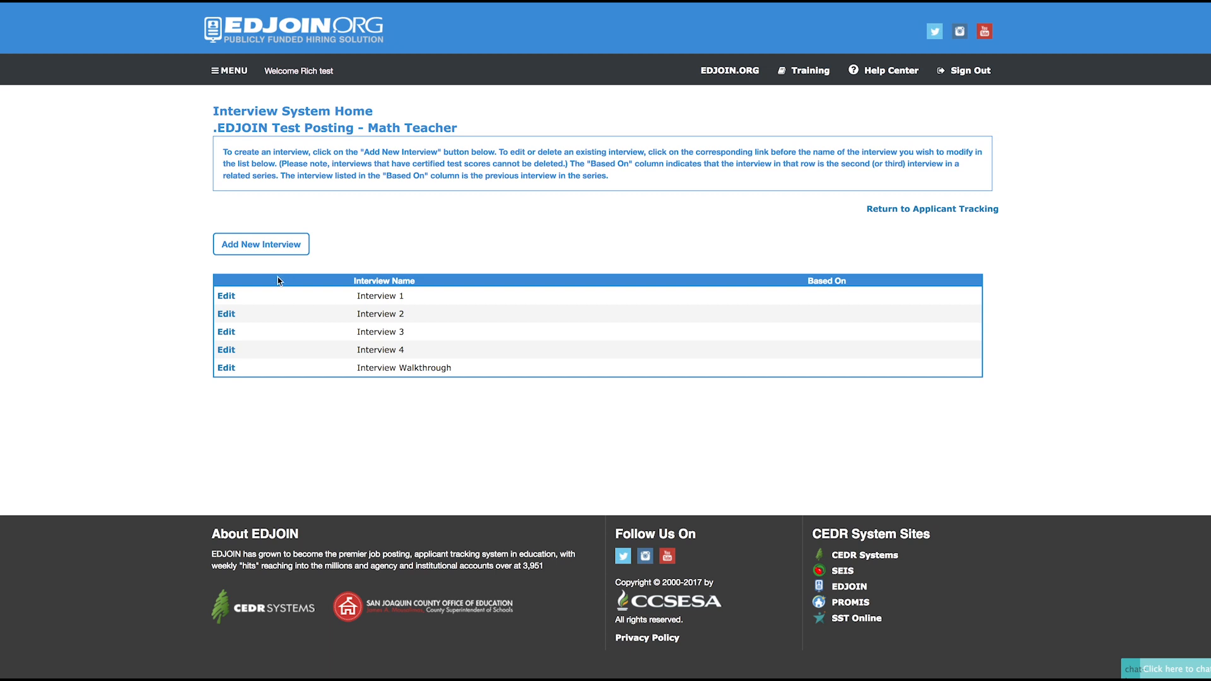
mouse_move(246, 300)
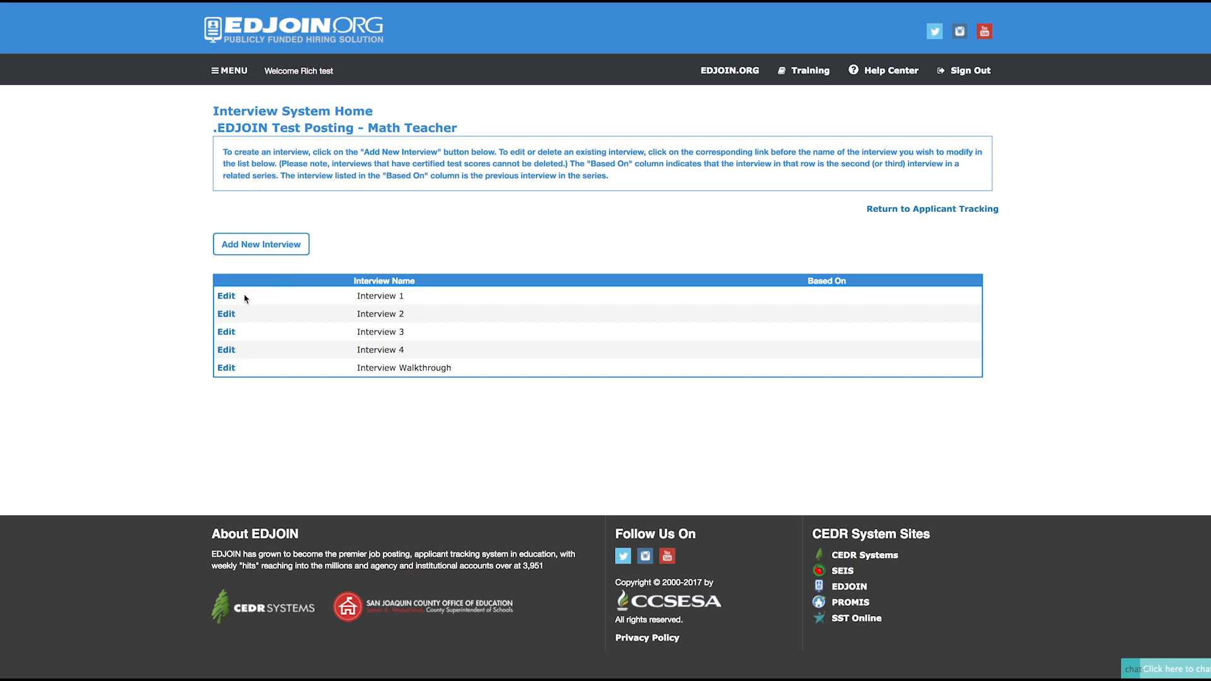
mouse_move(259, 344)
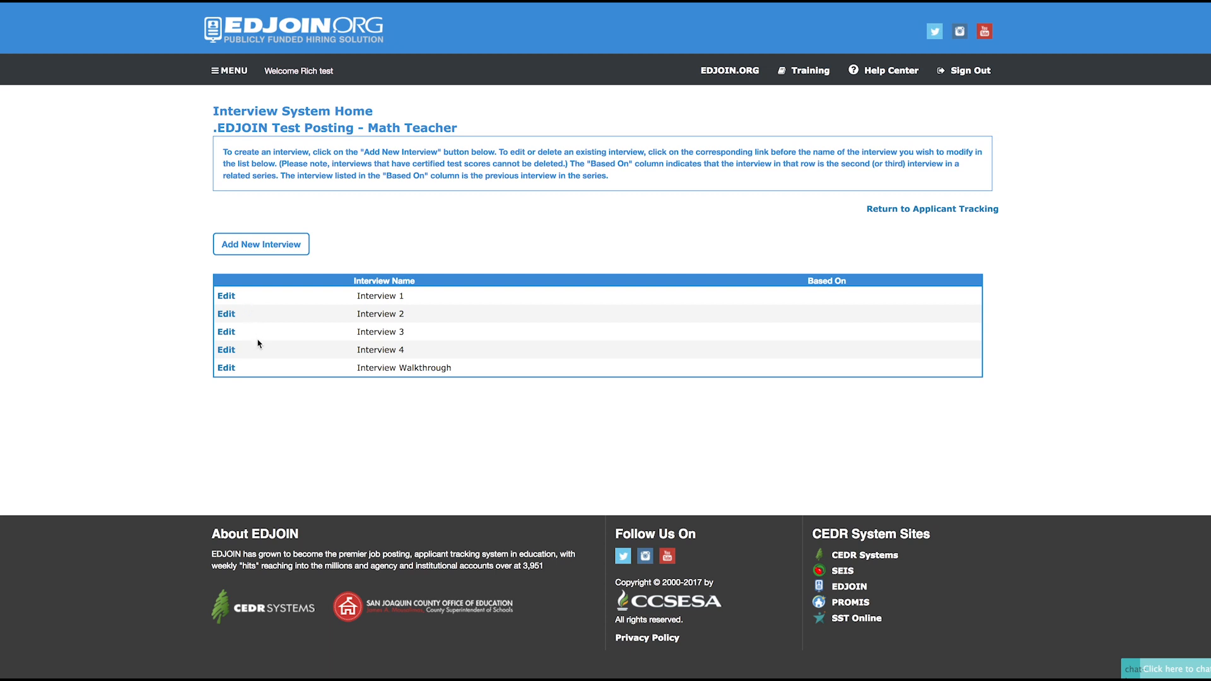
mouse_move(257, 347)
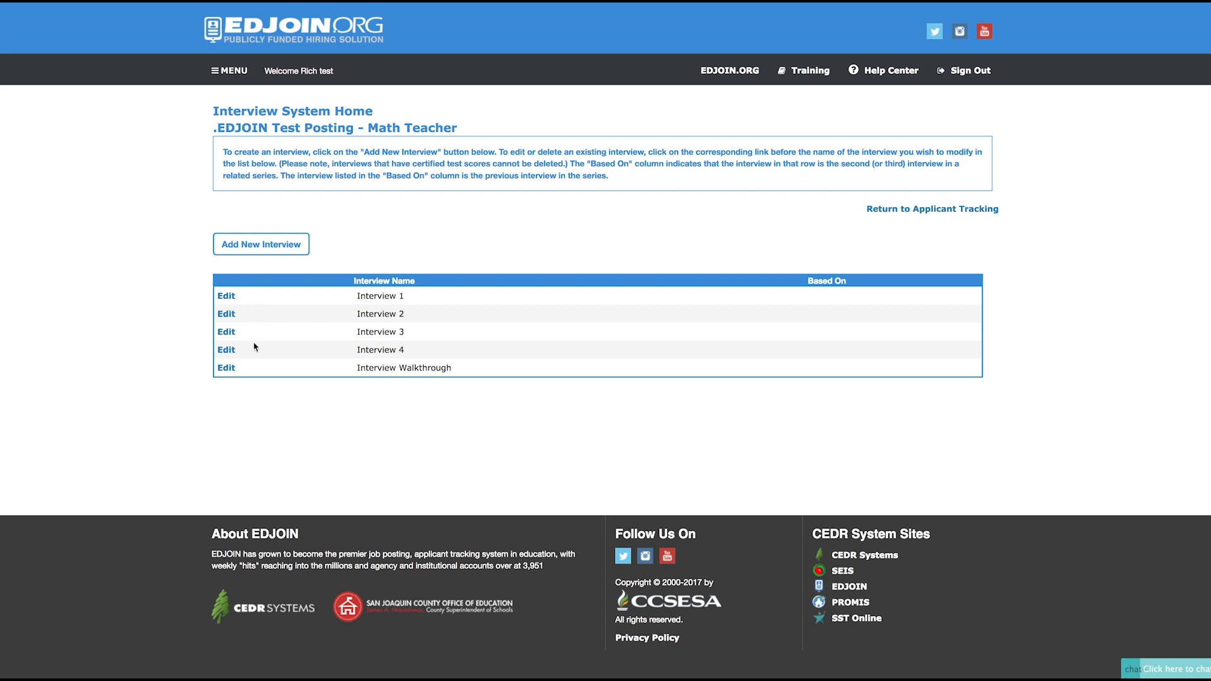
mouse_move(261, 321)
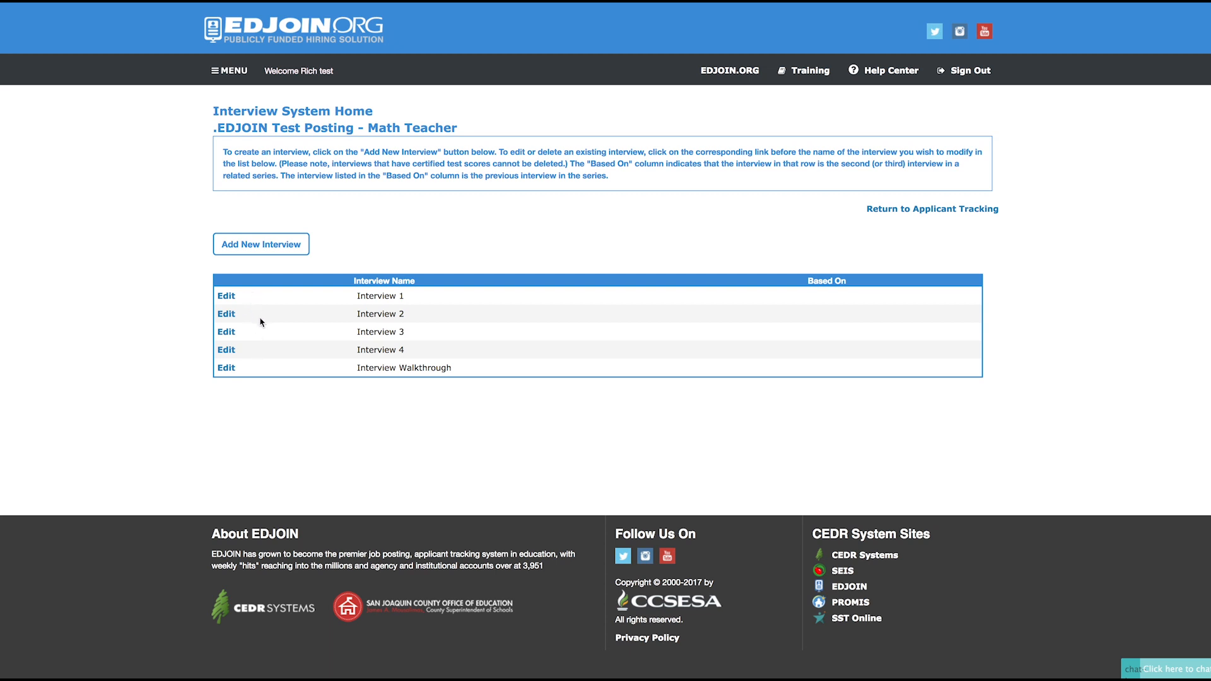
mouse_move(251, 272)
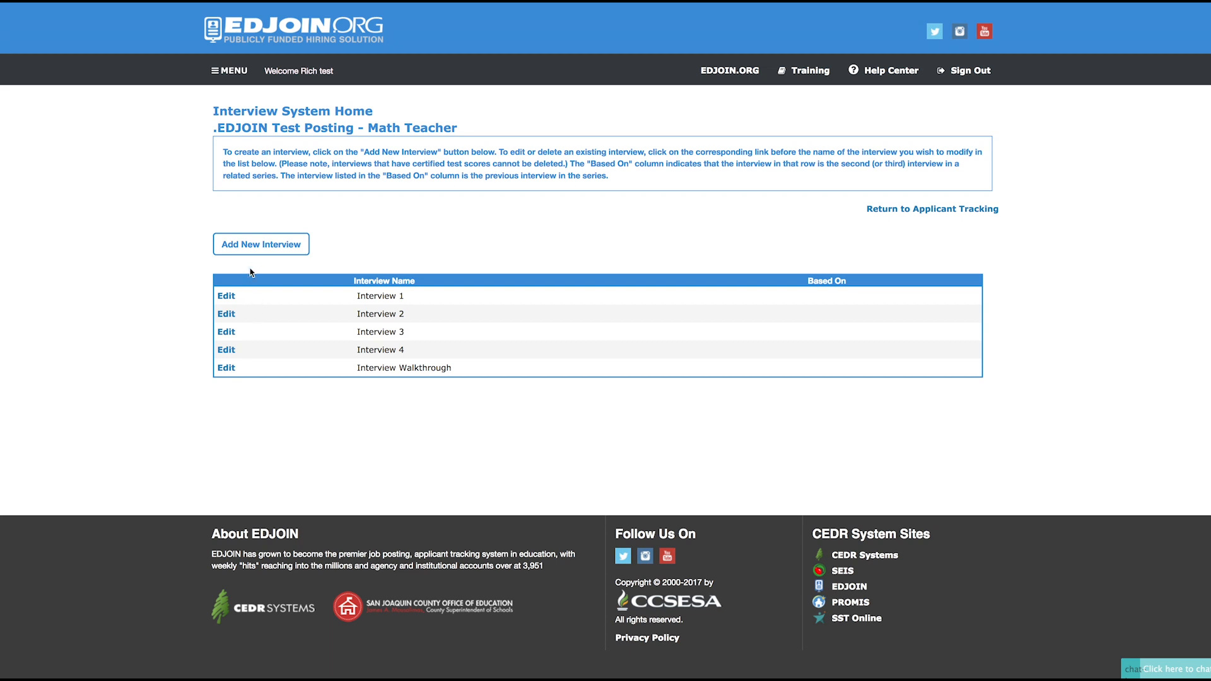
Create an interview named 'Interview' at the main office with App Demo as proctor and the Bus Driver rating sheet.
click(261, 244)
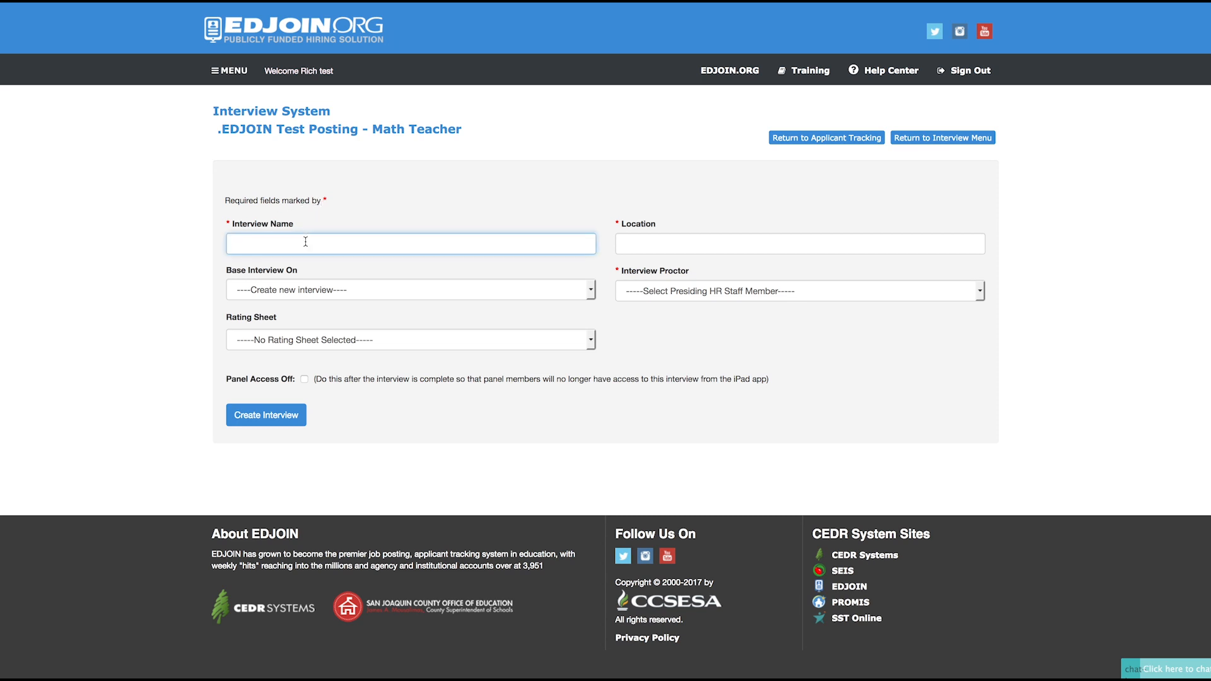
text(Interview)
click(800, 244)
text(m)
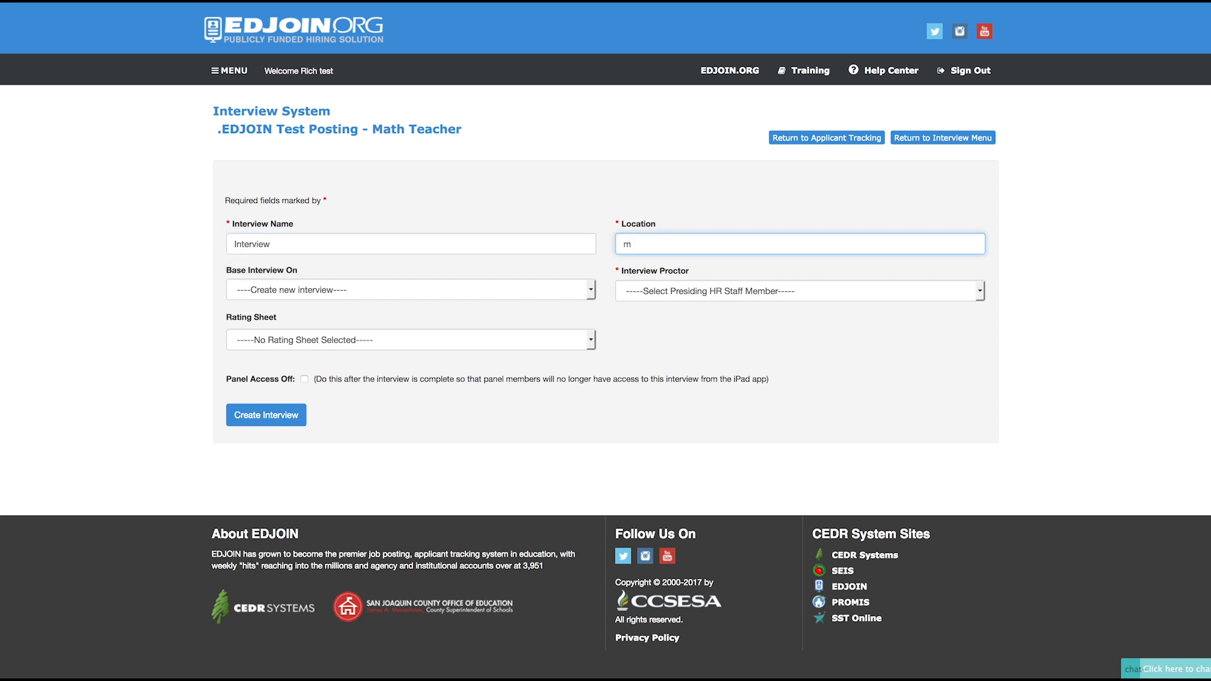
text(ain office)
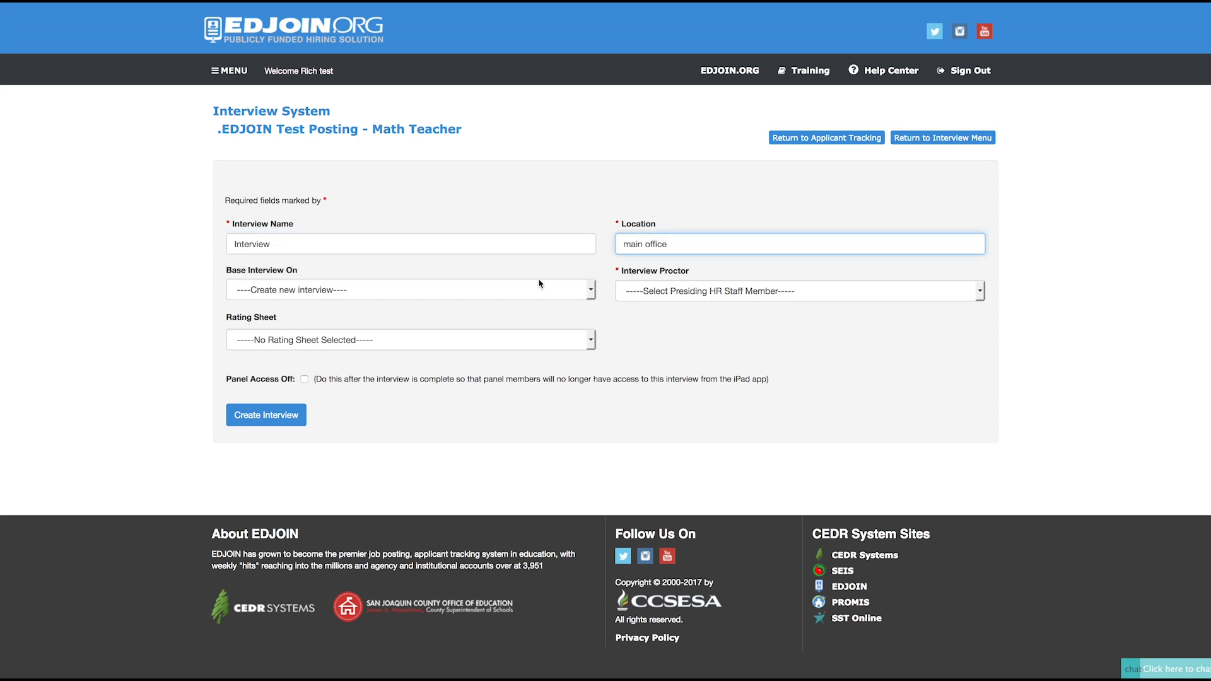
mouse_move(591, 296)
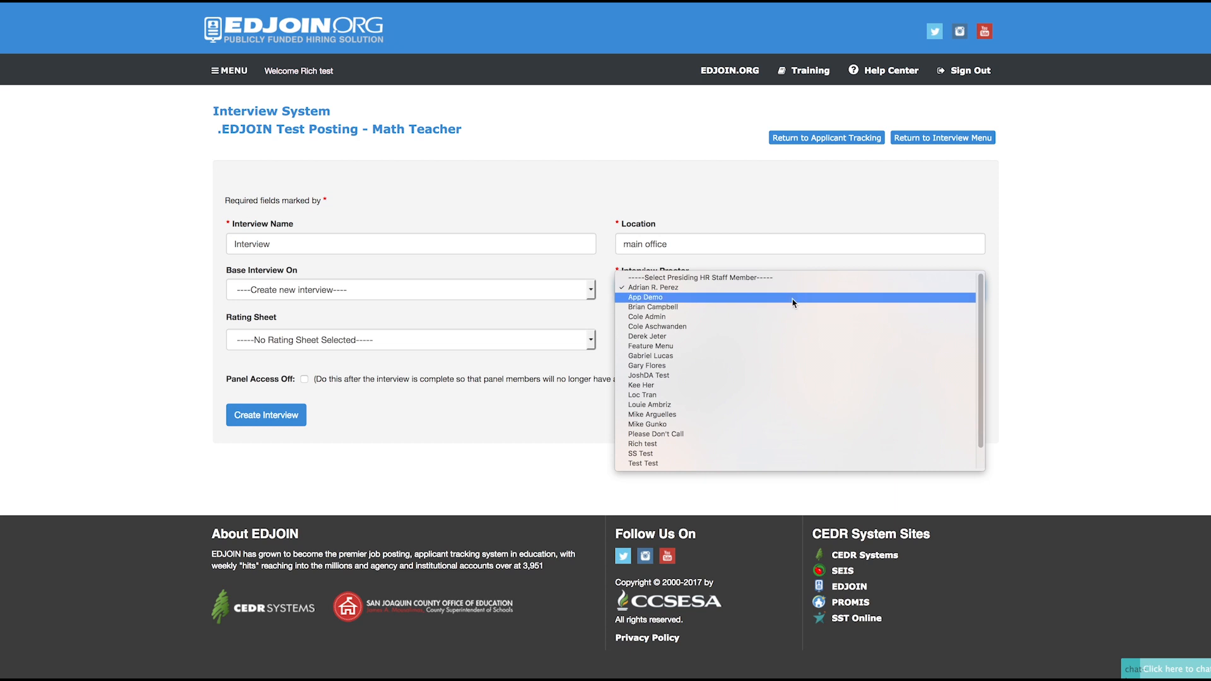
click(645, 297)
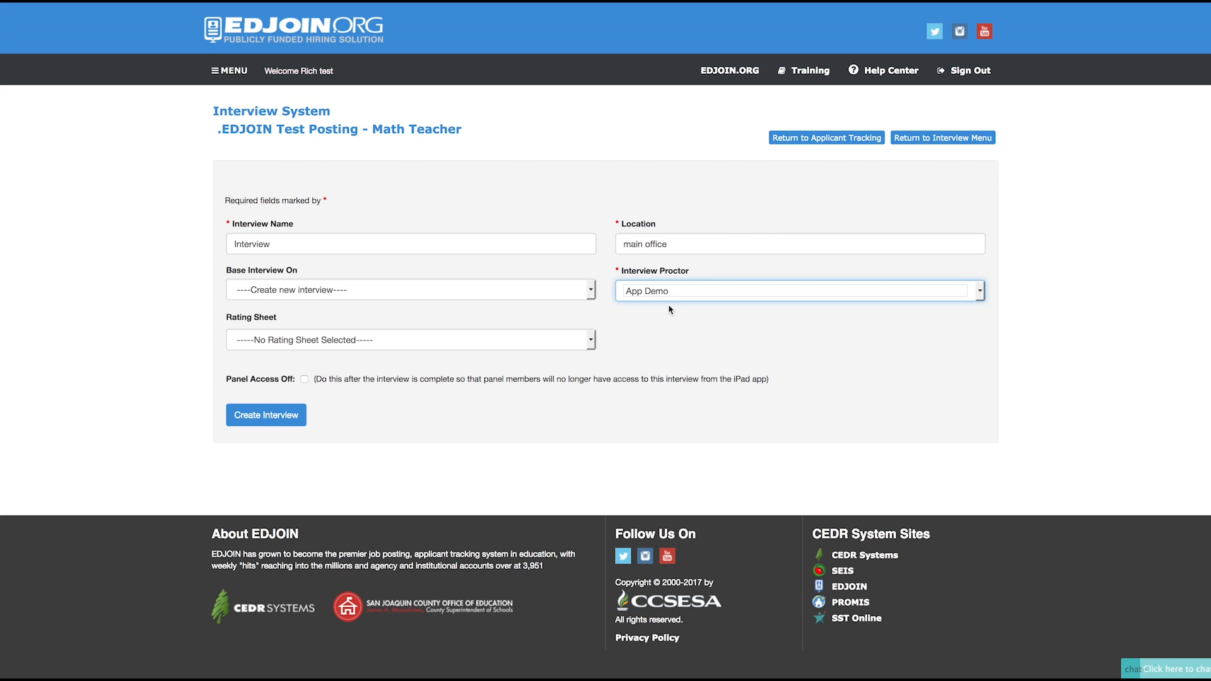
mouse_move(595, 343)
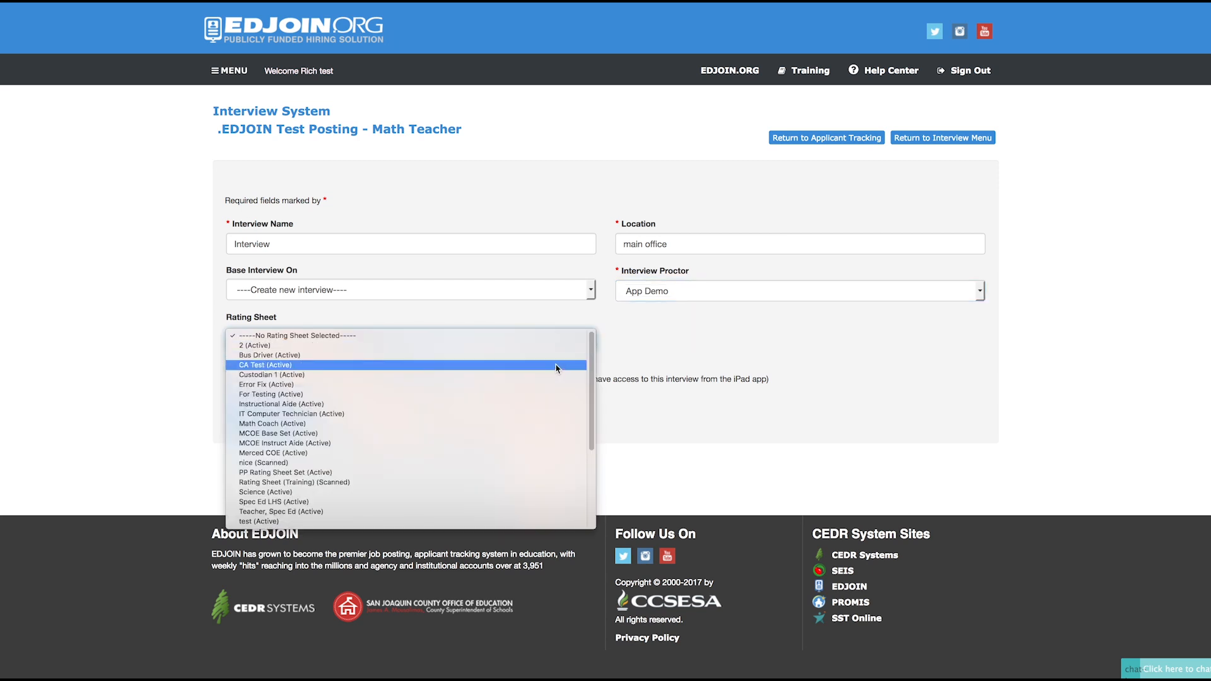
mouse_move(552, 356)
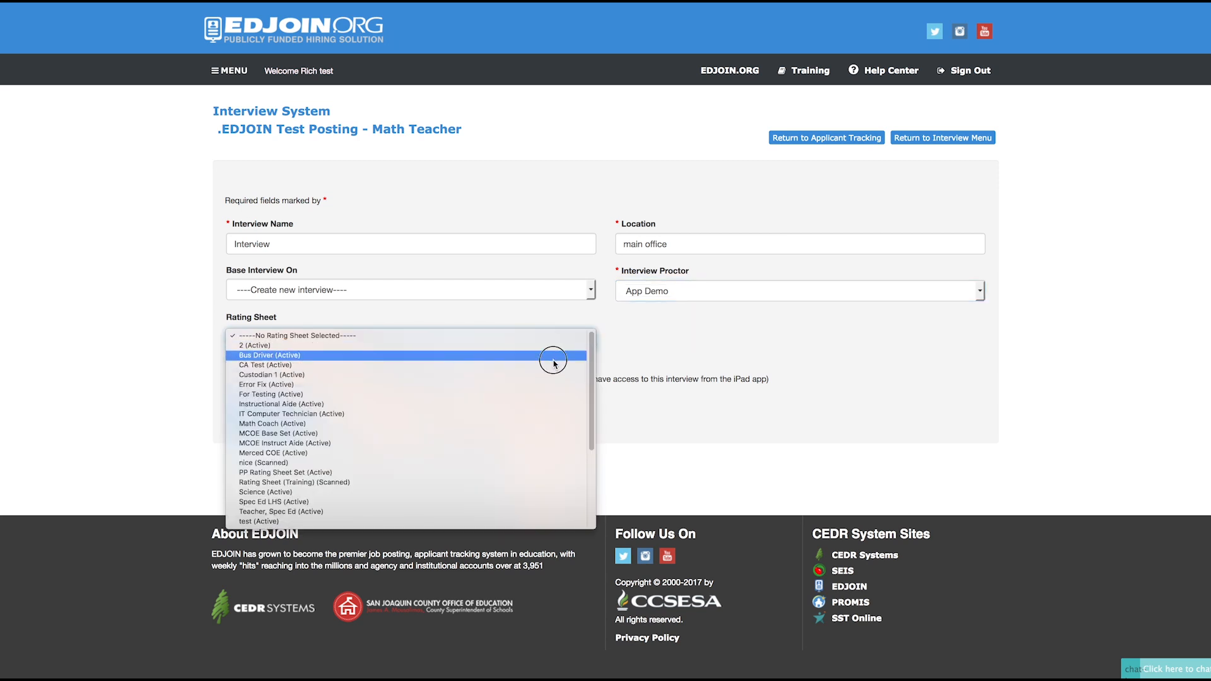
click(268, 355)
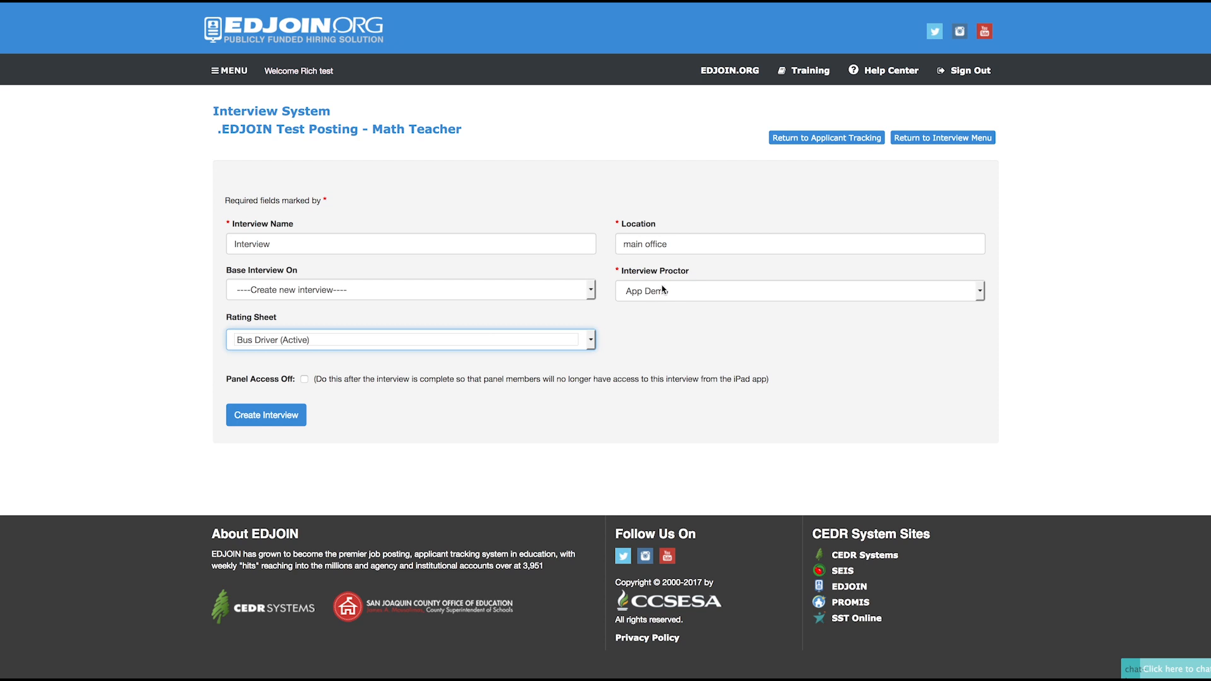
mouse_move(651, 302)
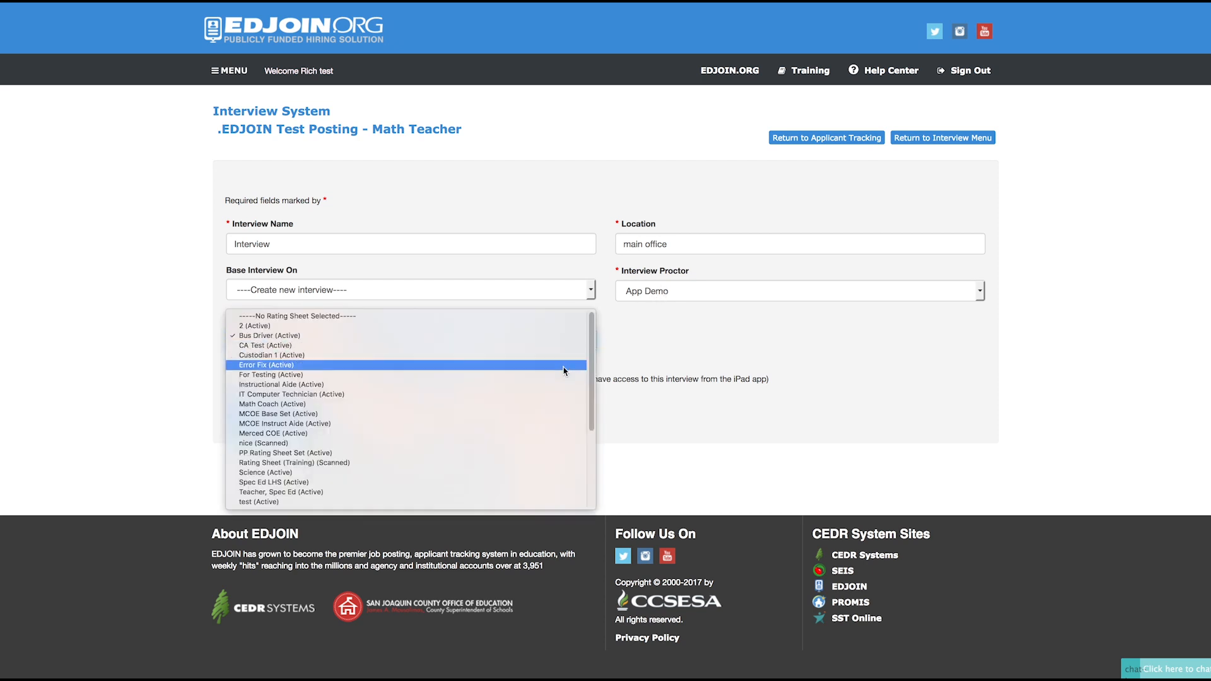
mouse_move(558, 325)
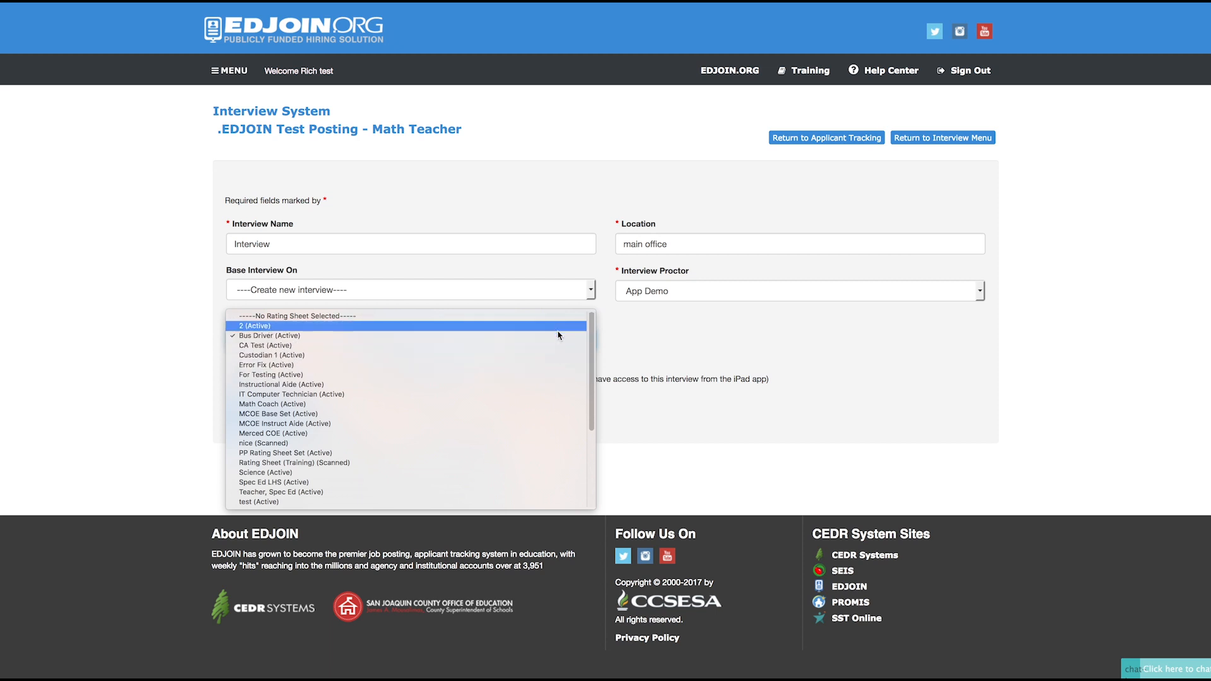
click(269, 335)
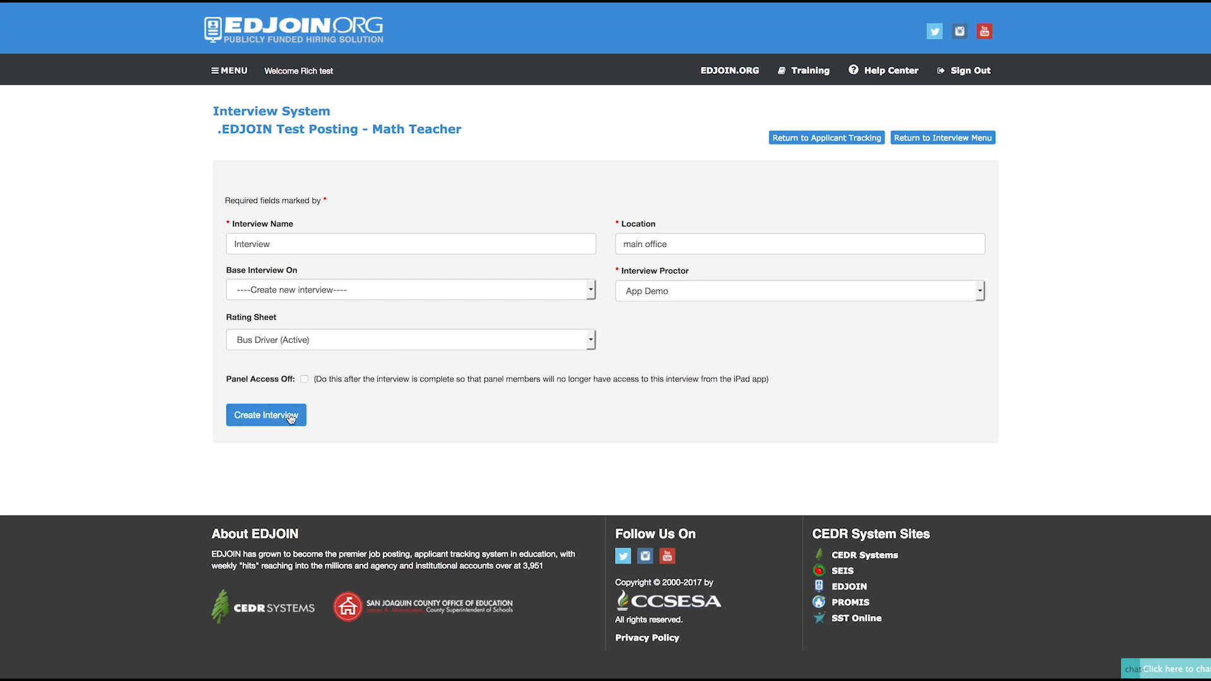
Create the interview and add a 4/11/2018 time slot from 3:49 PM to 5:49 PM.
click(265, 415)
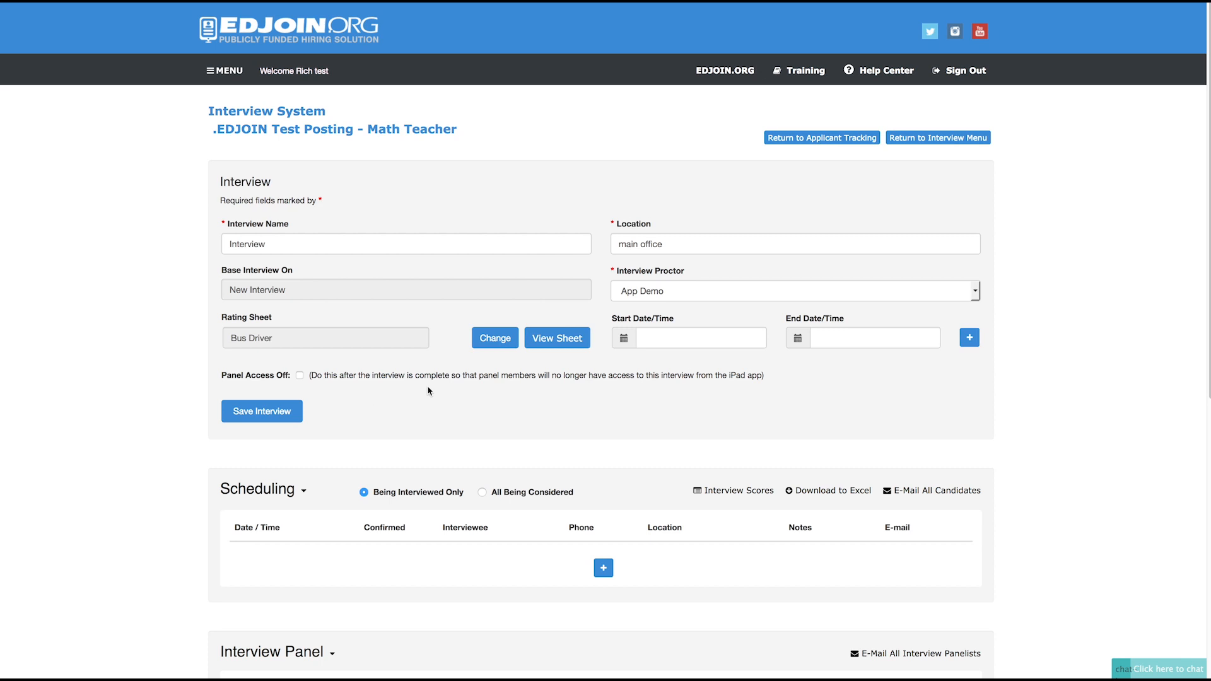
mouse_move(625, 347)
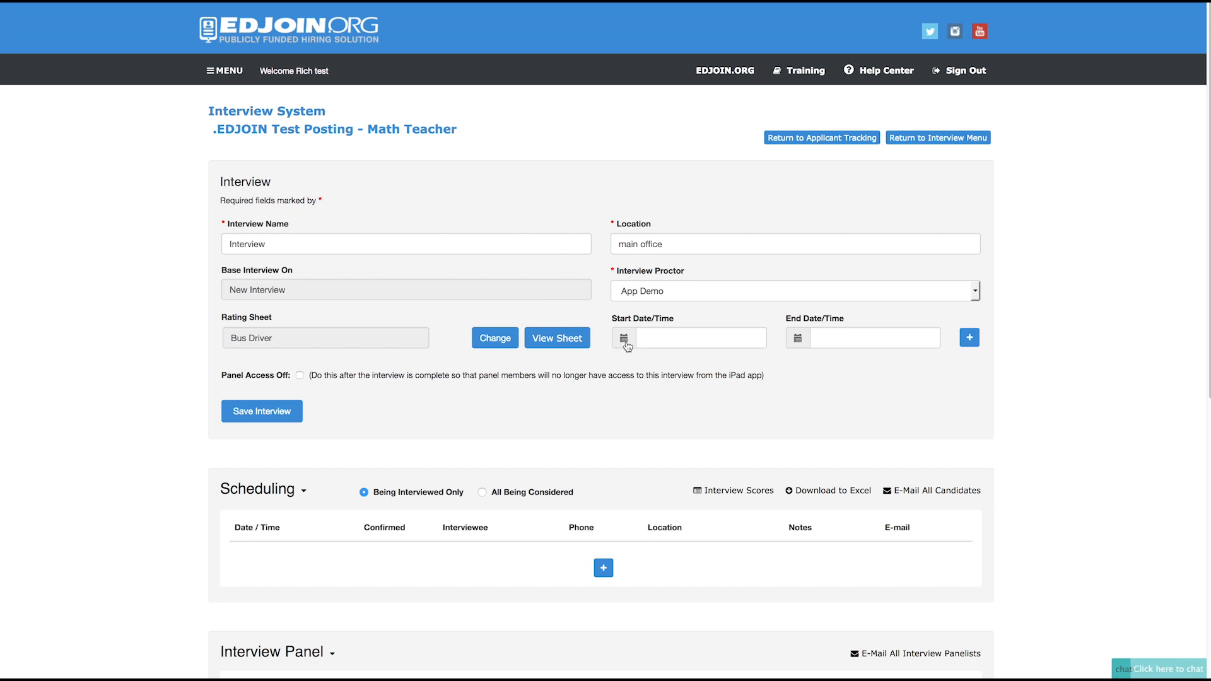
click(623, 338)
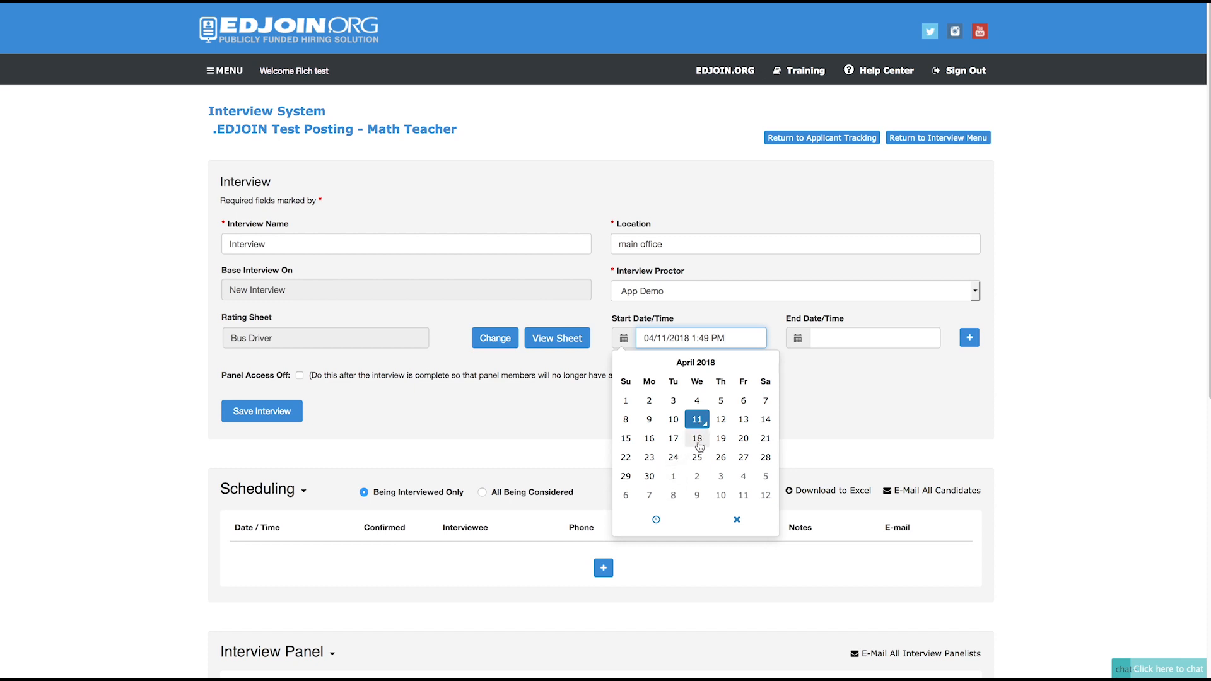
click(656, 519)
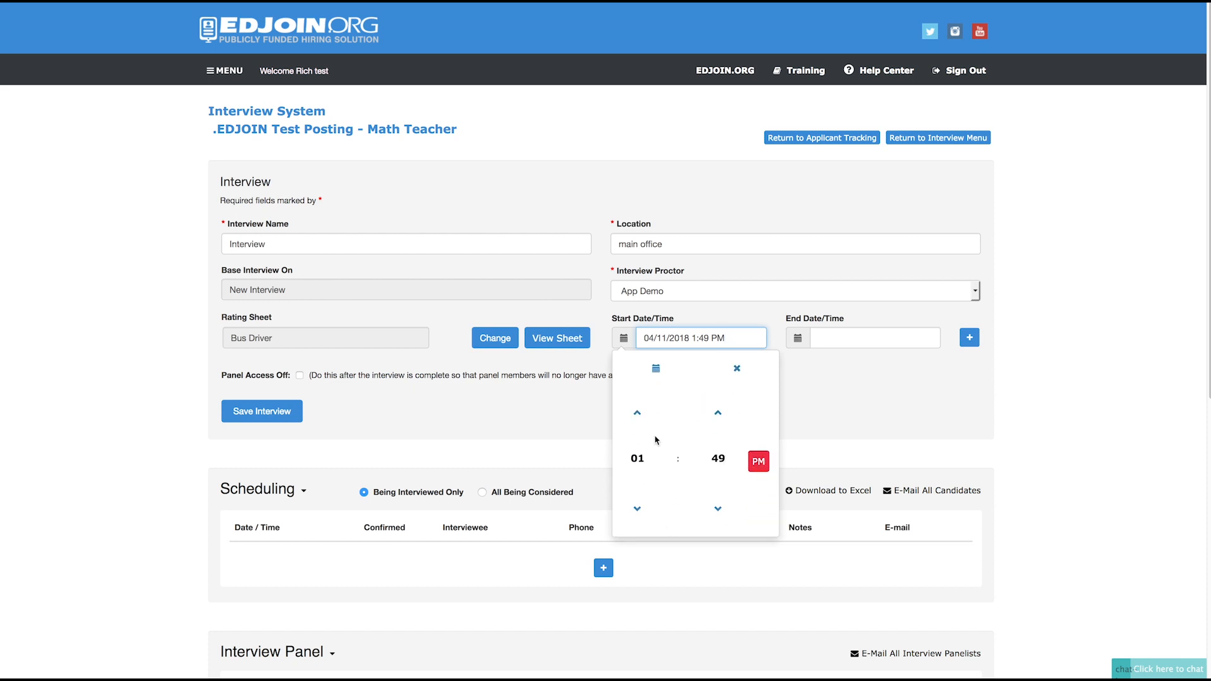
click(636, 413)
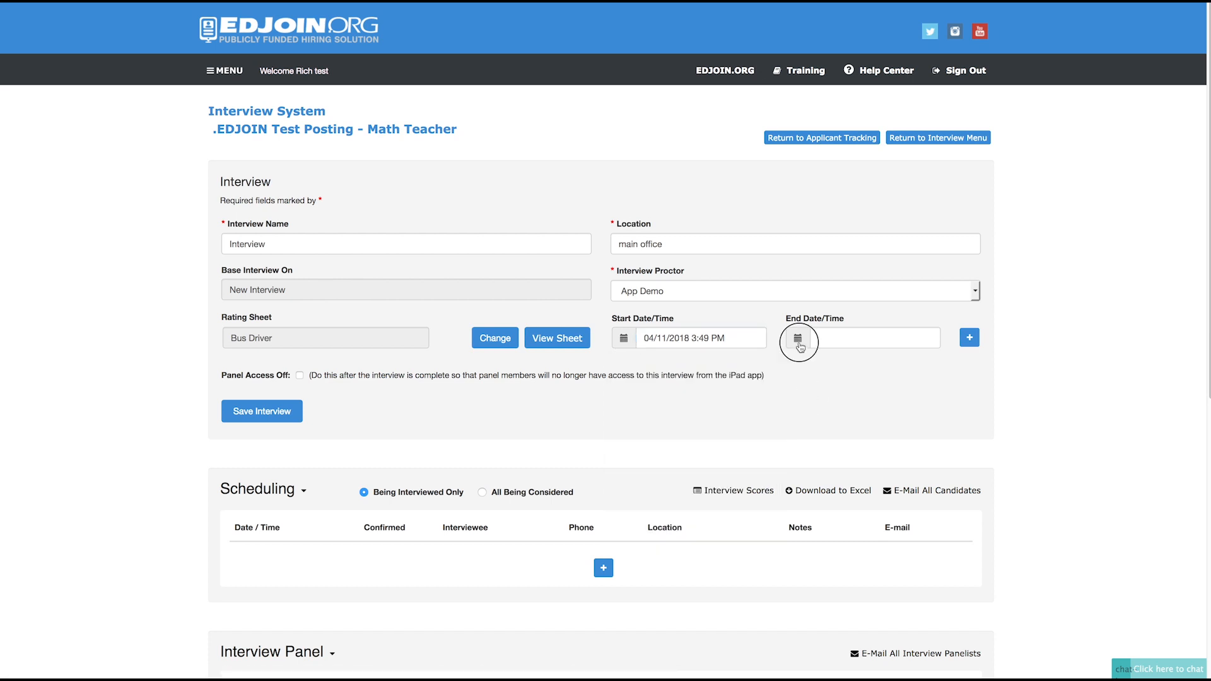
click(798, 337)
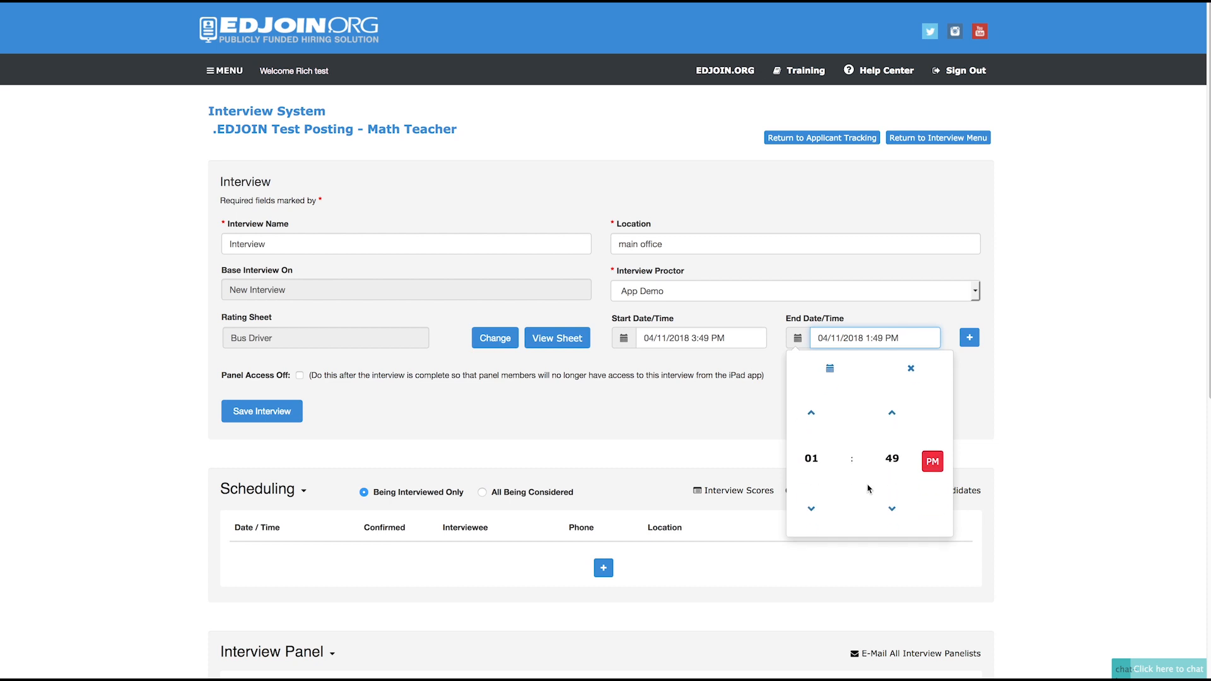
click(810, 413)
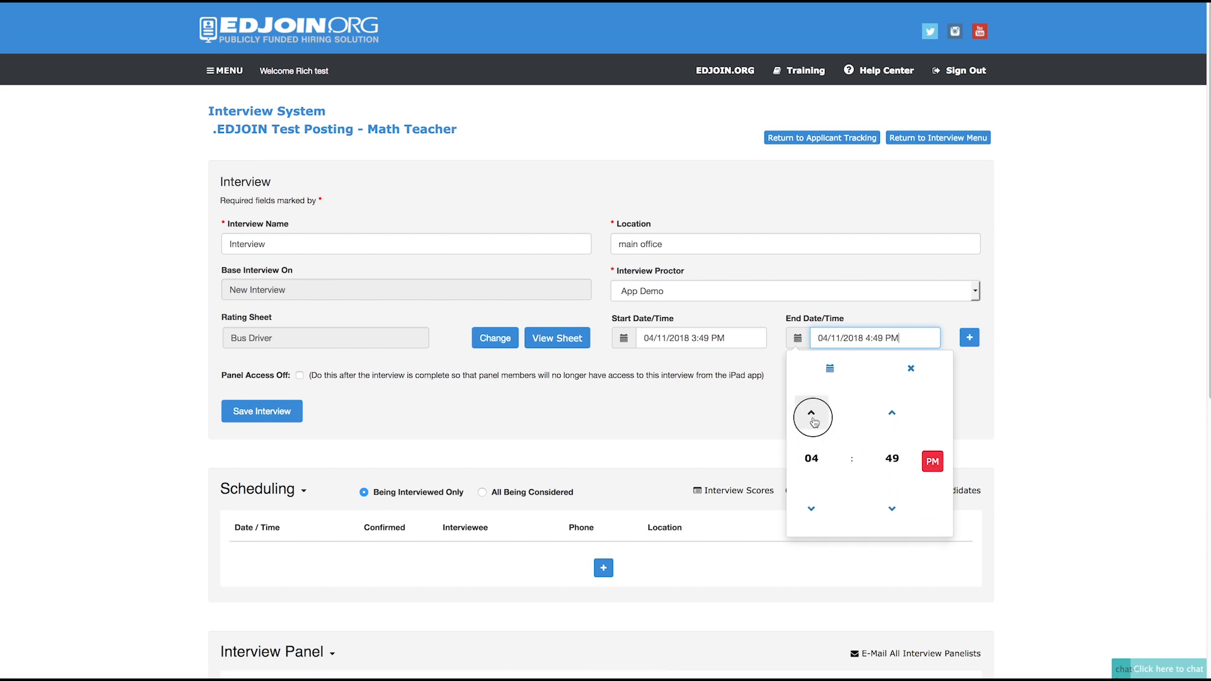
click(812, 413)
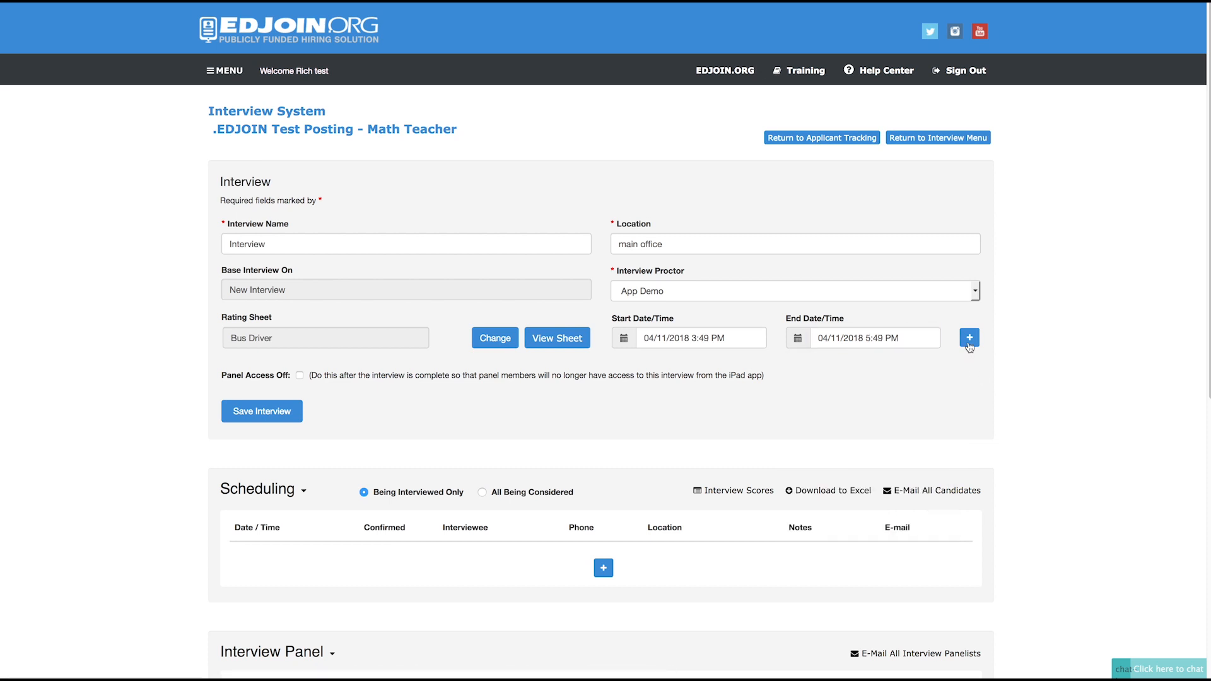
click(969, 337)
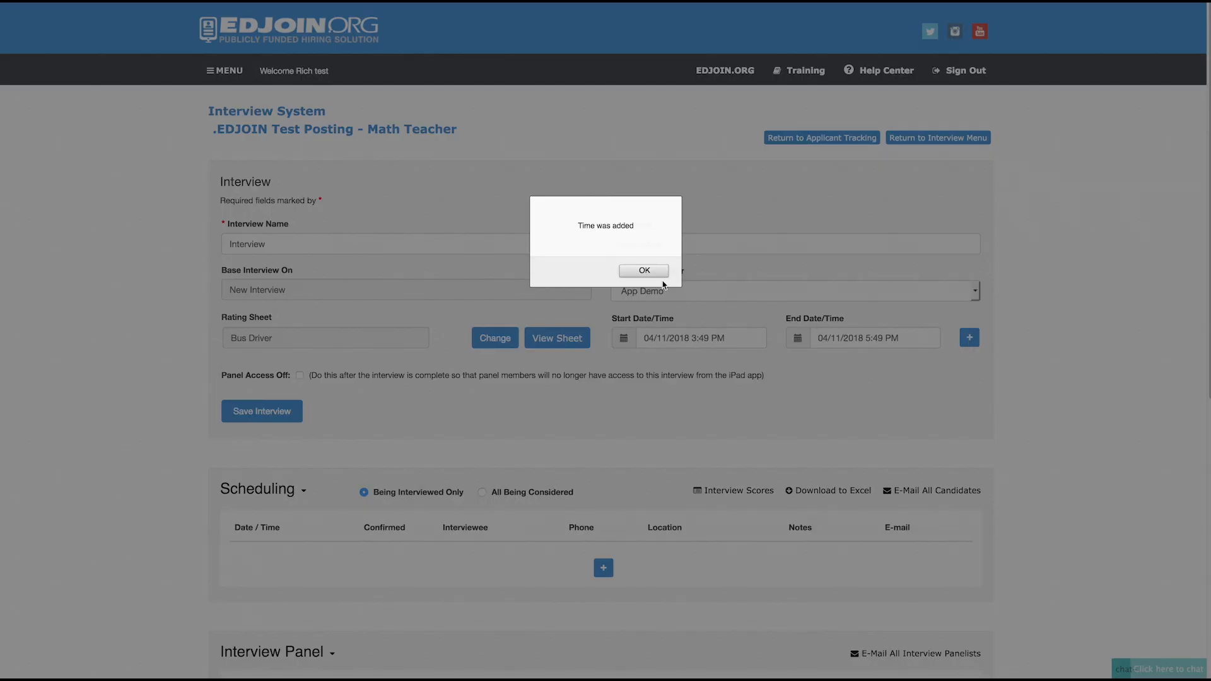
click(643, 270)
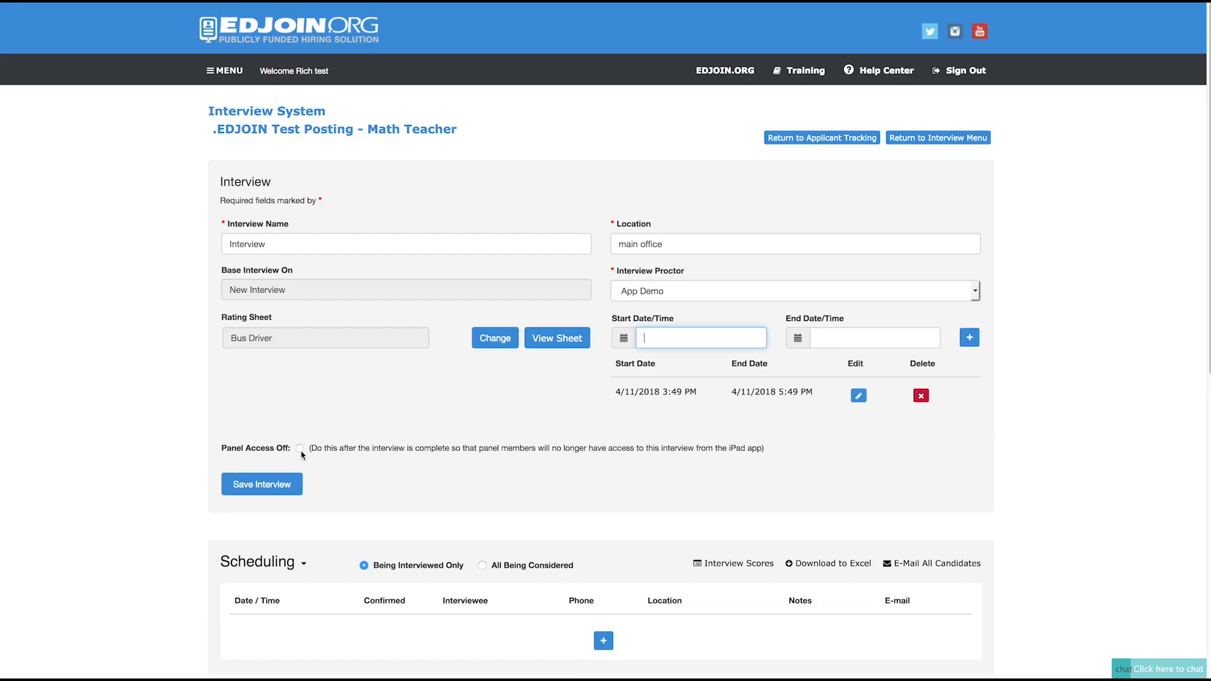
Turn panel access off for this interview.
click(300, 449)
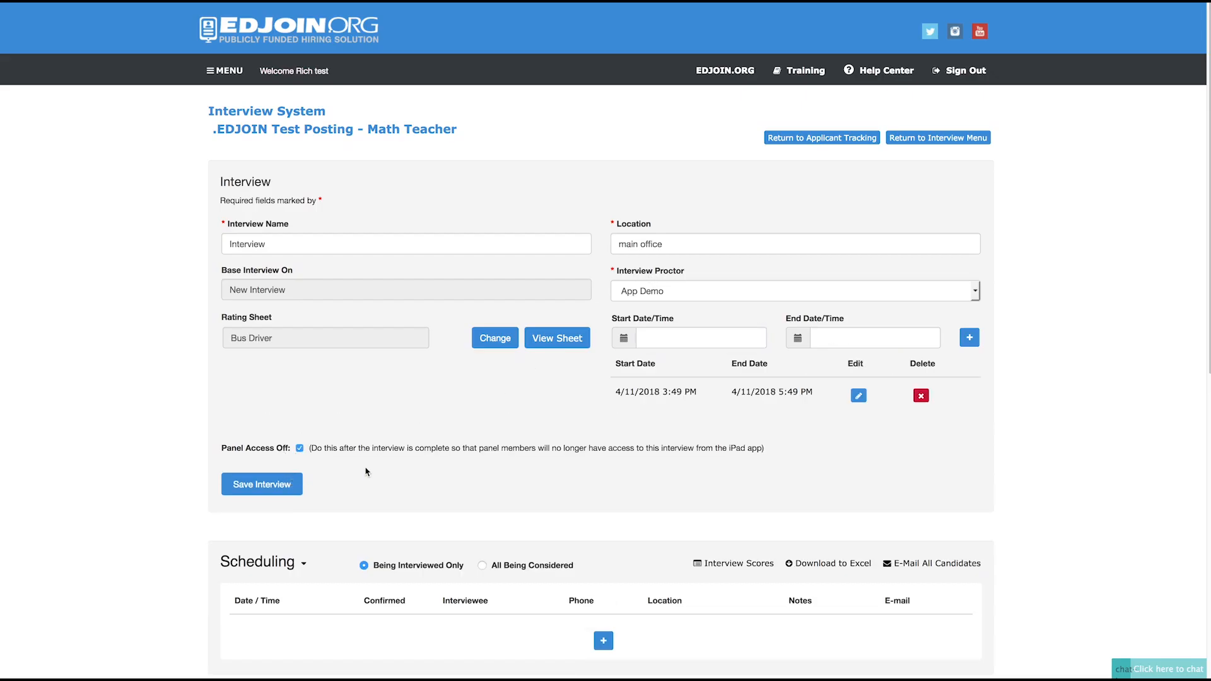
Add a scheduling row with Bunny, Bug as the interviewee.
scroll(down, 3)
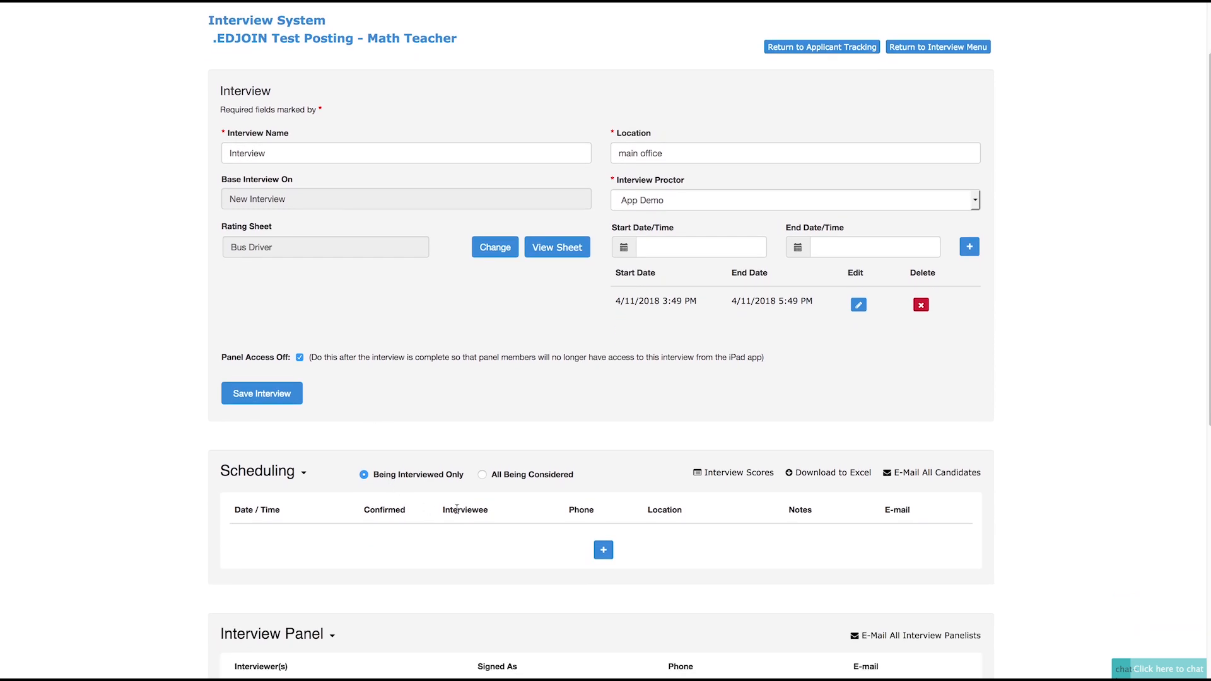
scroll(down, 3)
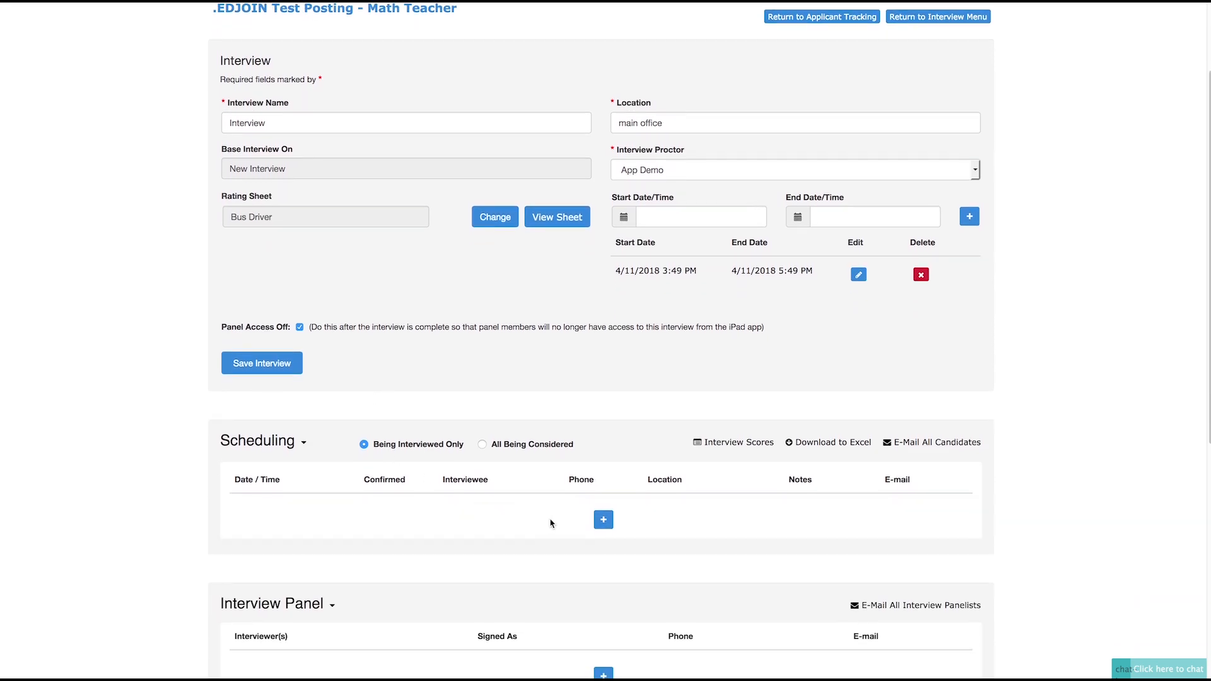
mouse_move(580, 523)
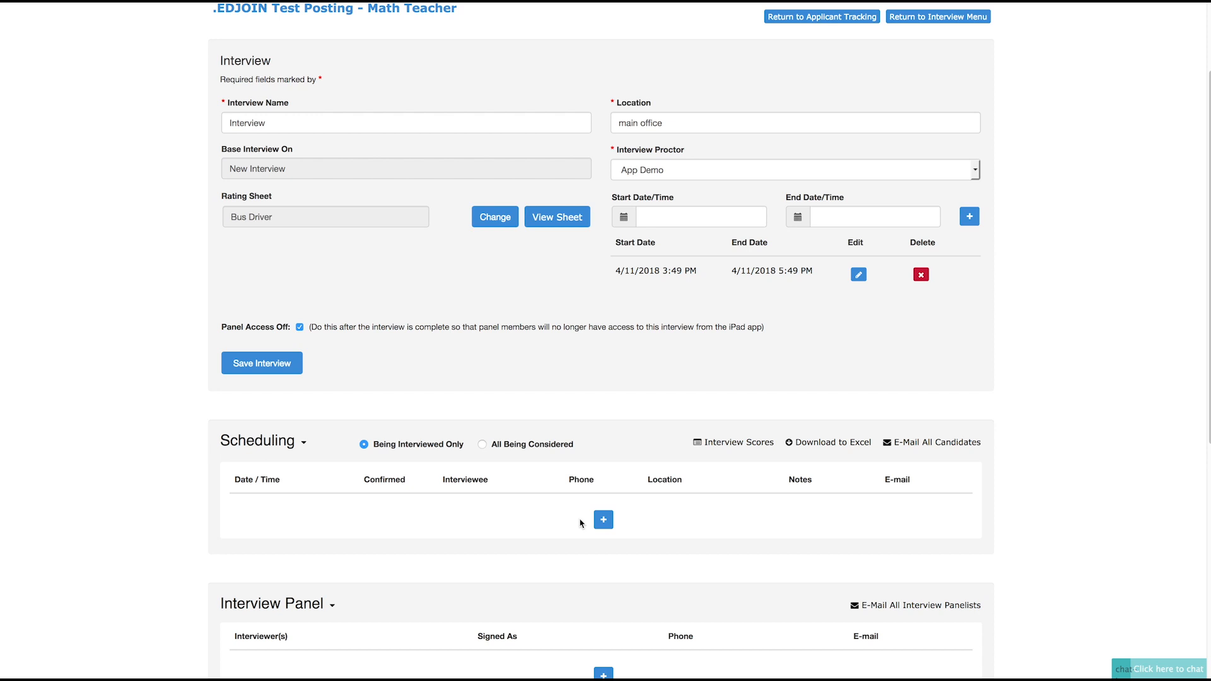
click(603, 520)
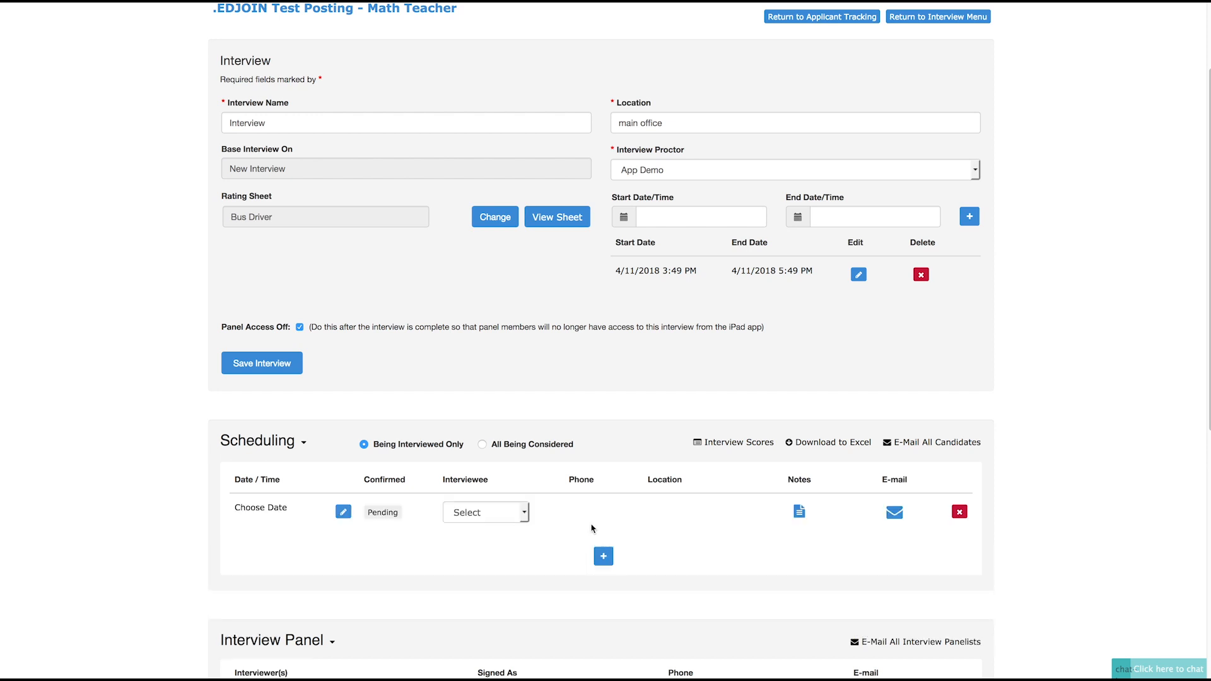
mouse_move(529, 526)
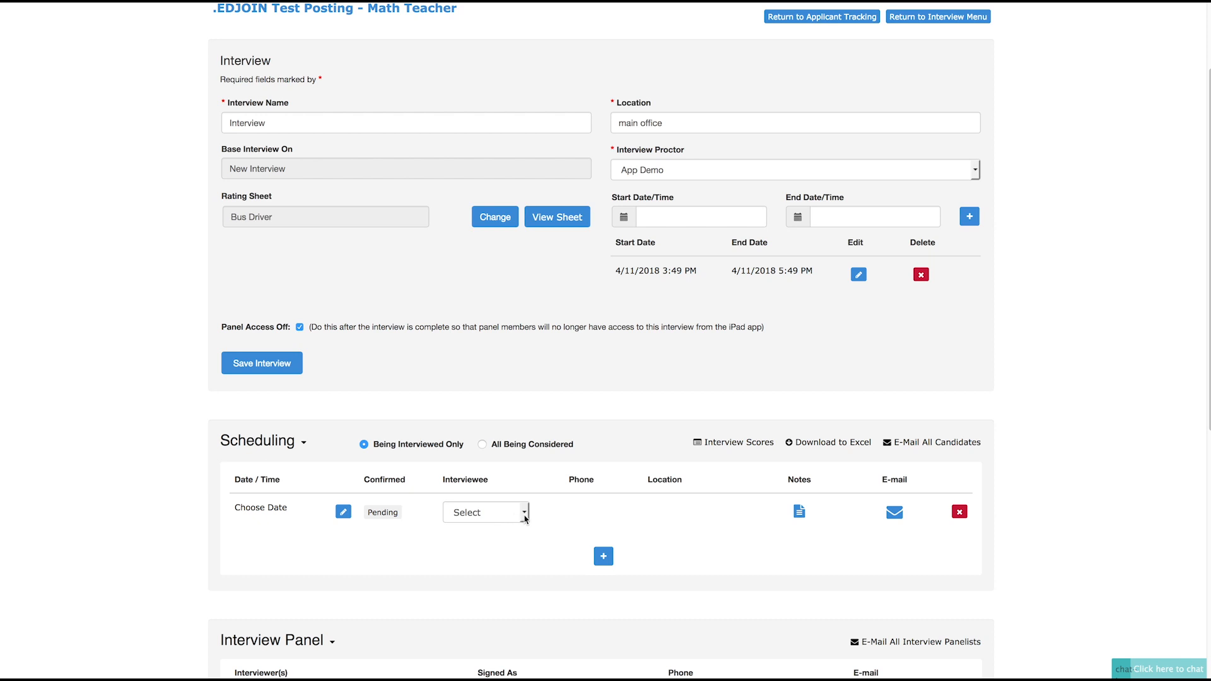
click(485, 511)
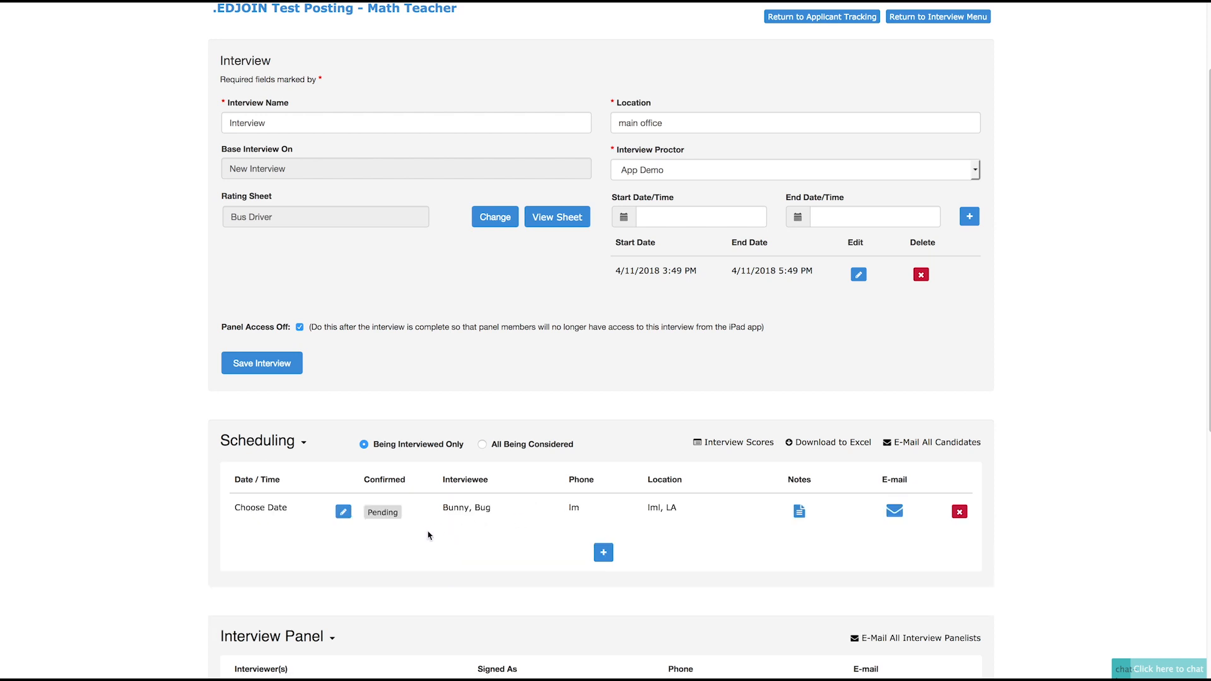
mouse_move(383, 546)
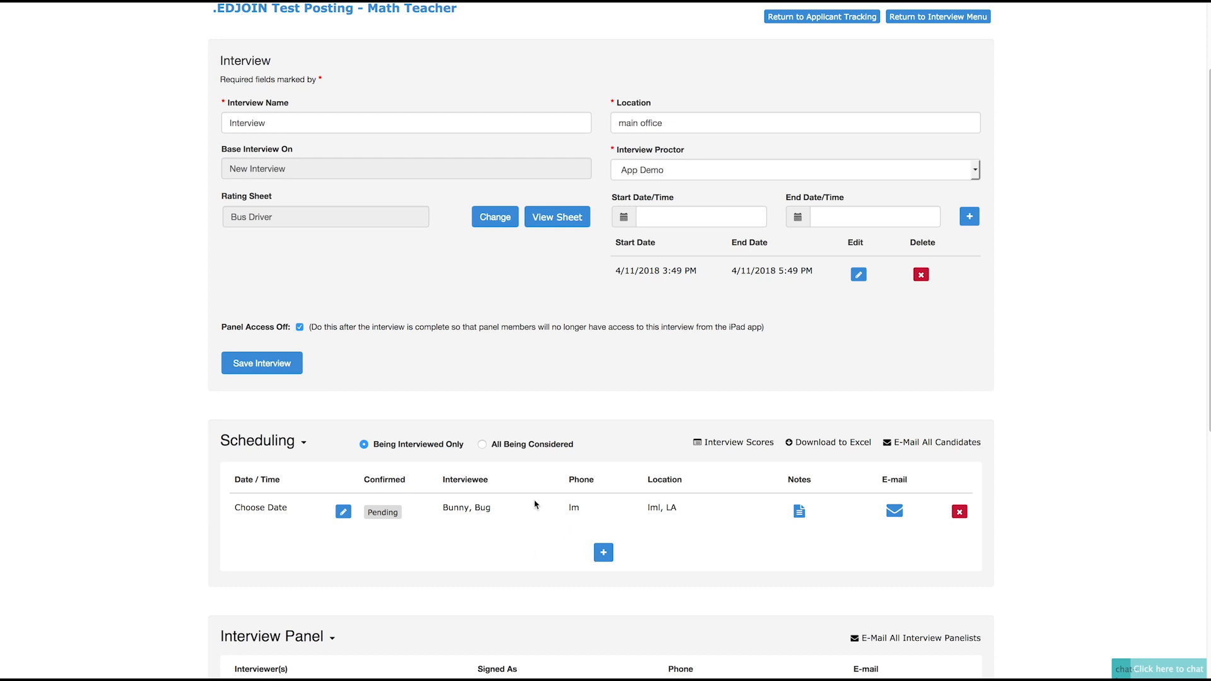
mouse_move(497, 437)
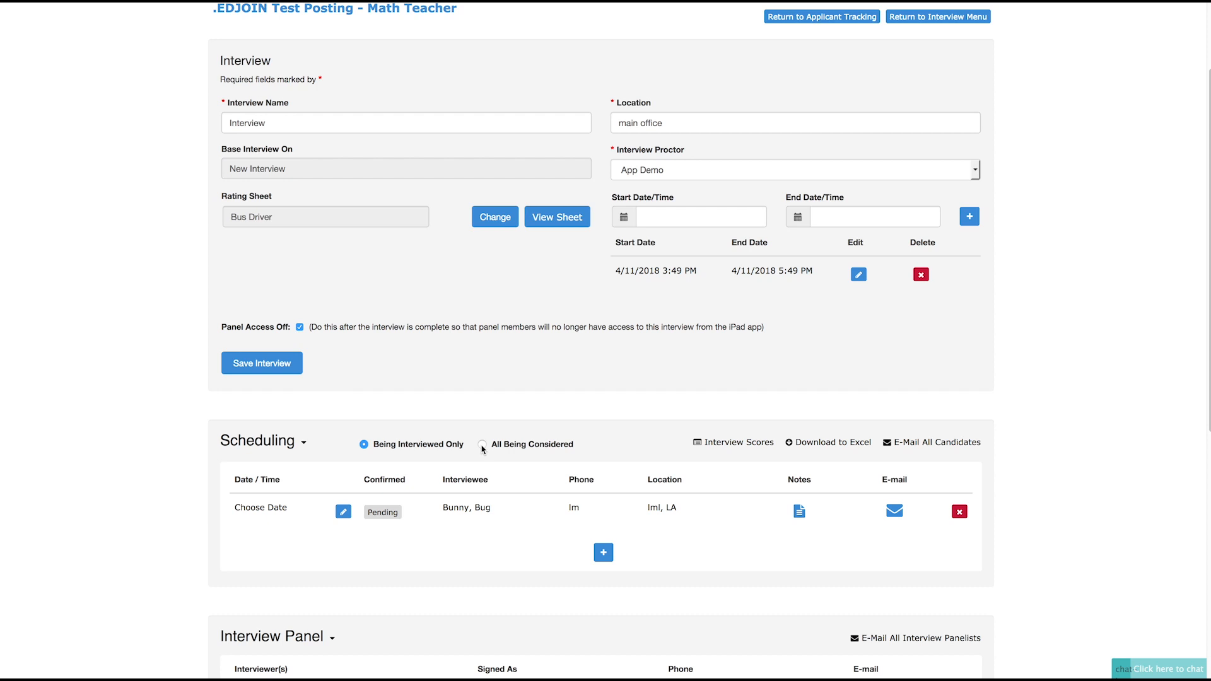
Show all considered candidates, add a second row for test, brian, and begin dating Bunny, Bug's interview.
click(481, 445)
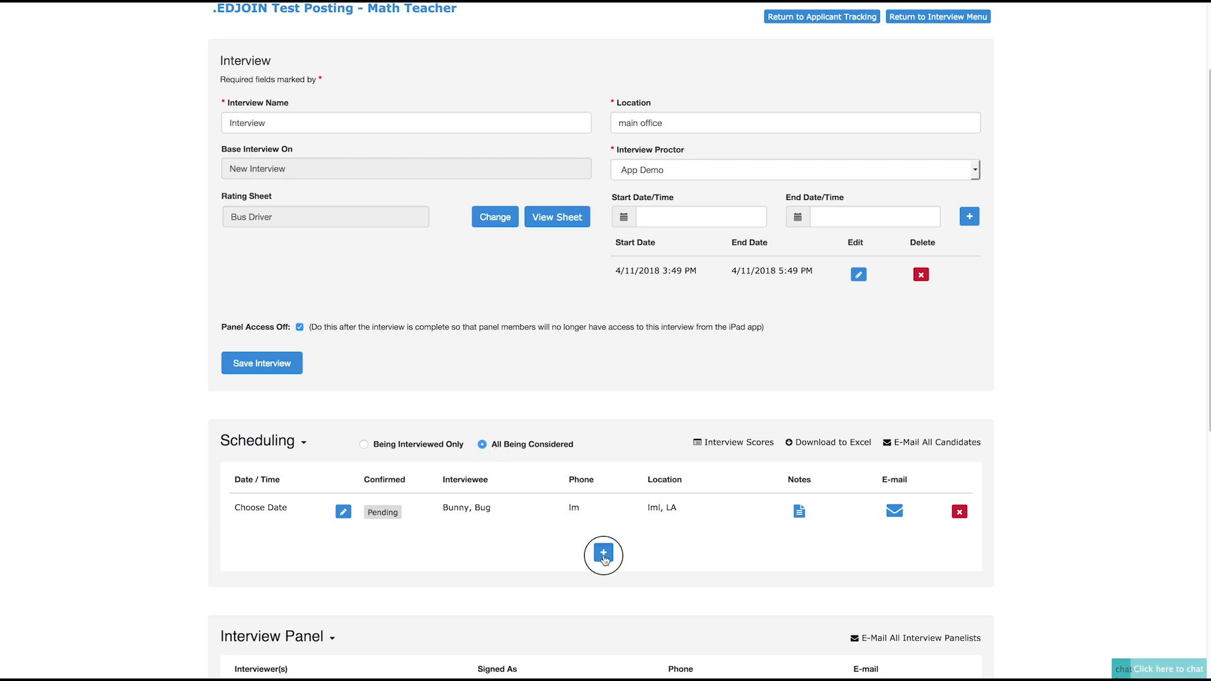
click(603, 554)
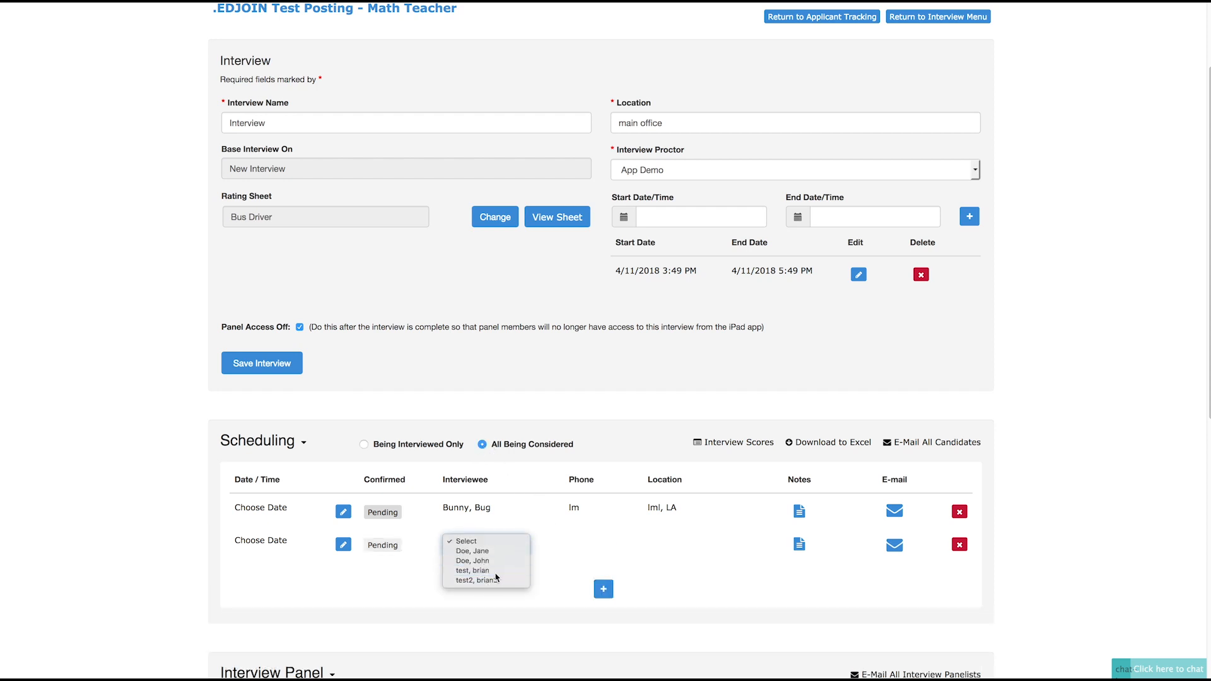
click(470, 570)
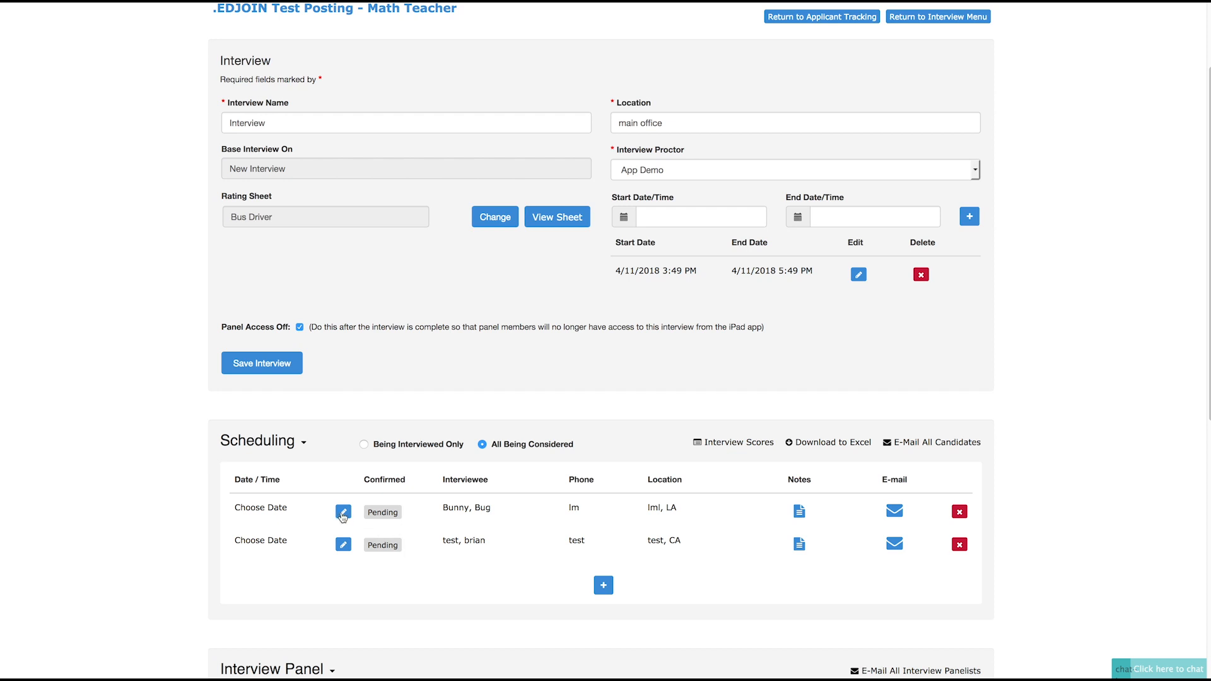
click(344, 512)
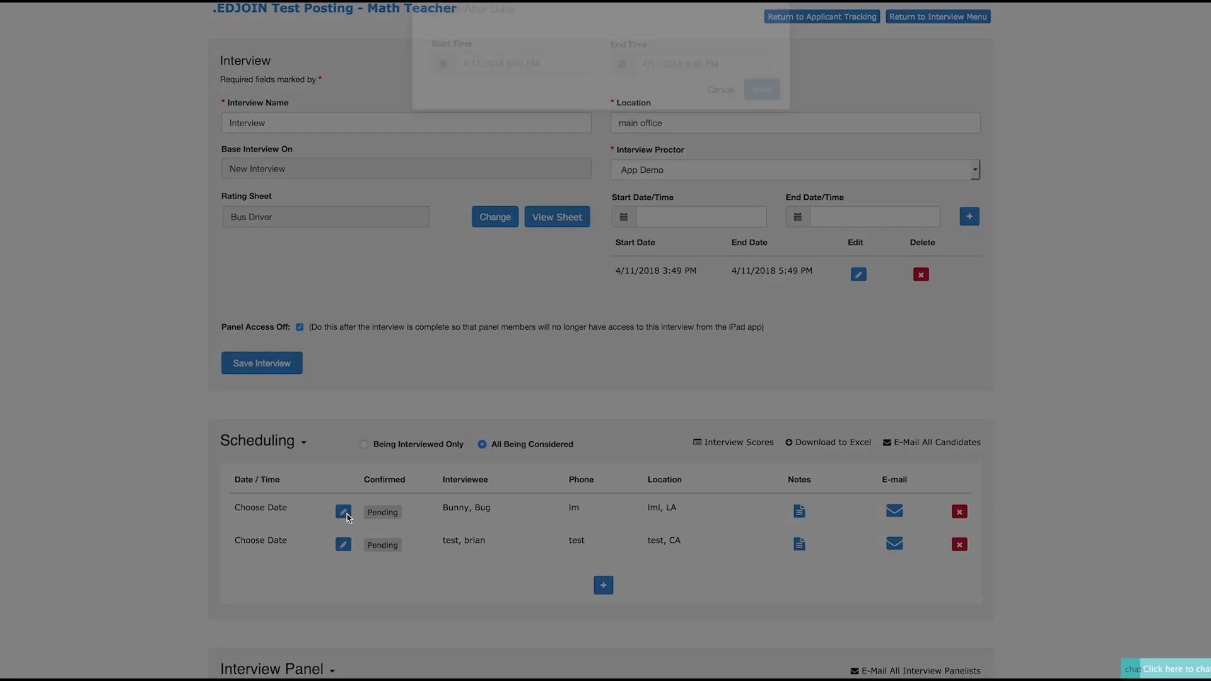
Assign Bunny, Bug the 4/11/2018 3:49–5:49 PM slot and save it.
click(343, 512)
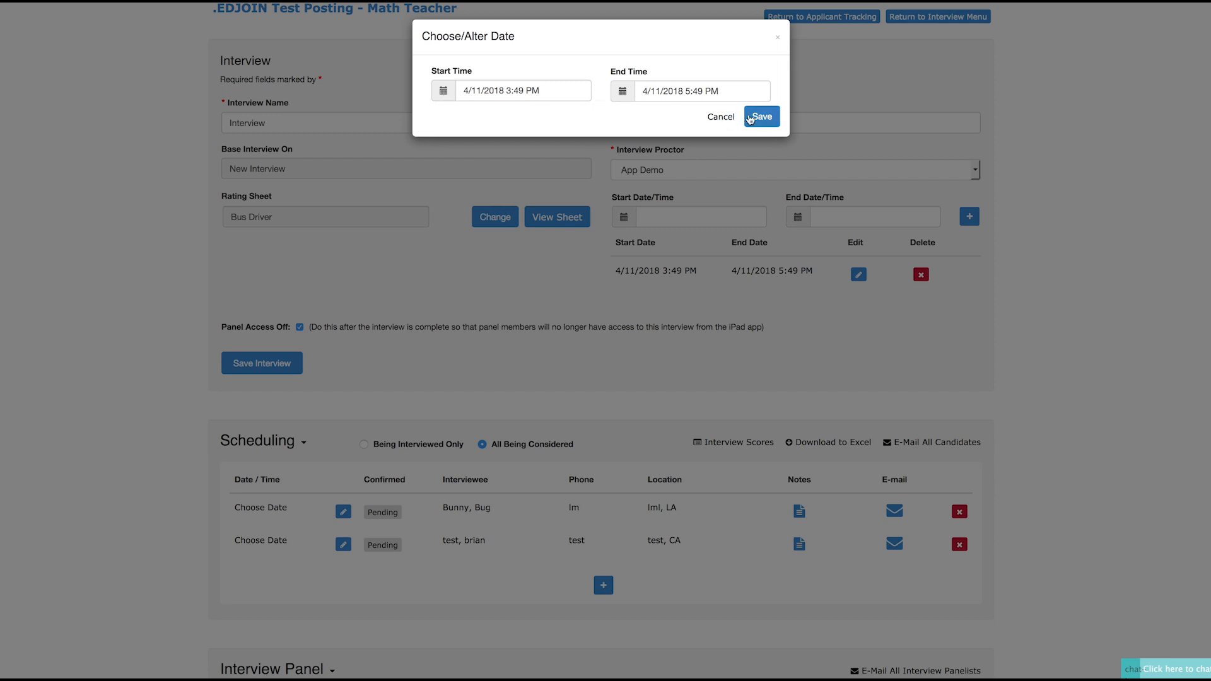
click(760, 116)
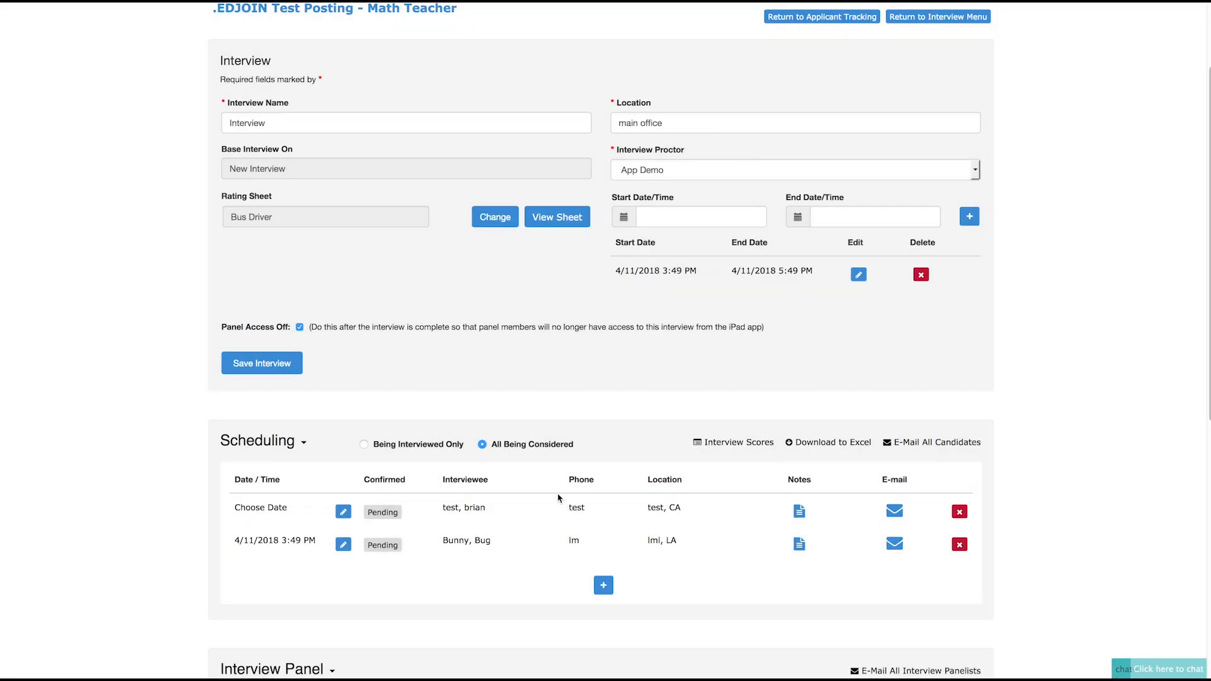
mouse_move(612, 539)
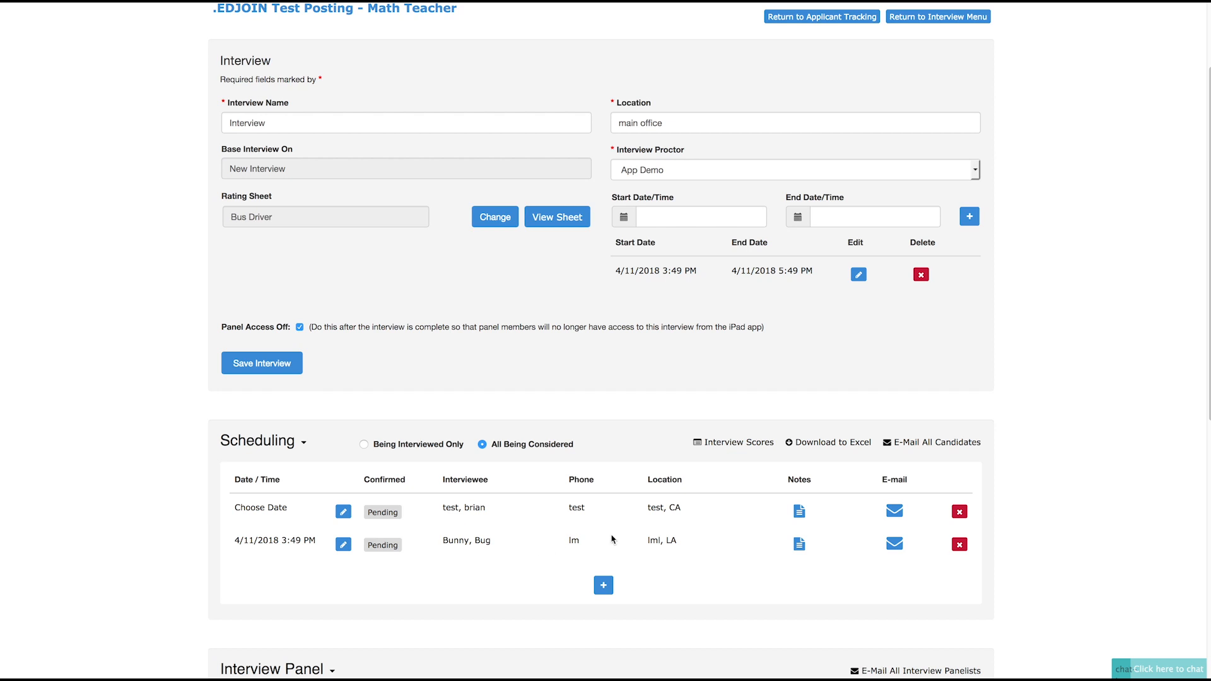
mouse_move(745, 547)
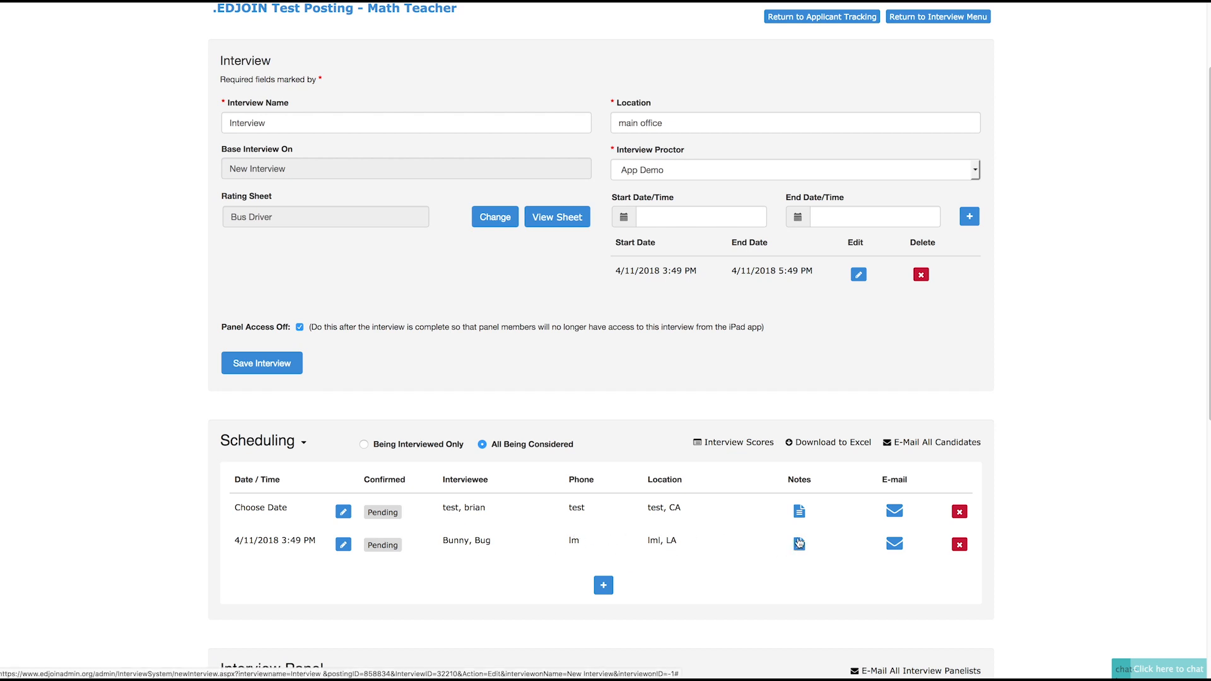
Write an 'interview date and time' note for Bunny, Bug and close the notes window.
click(800, 544)
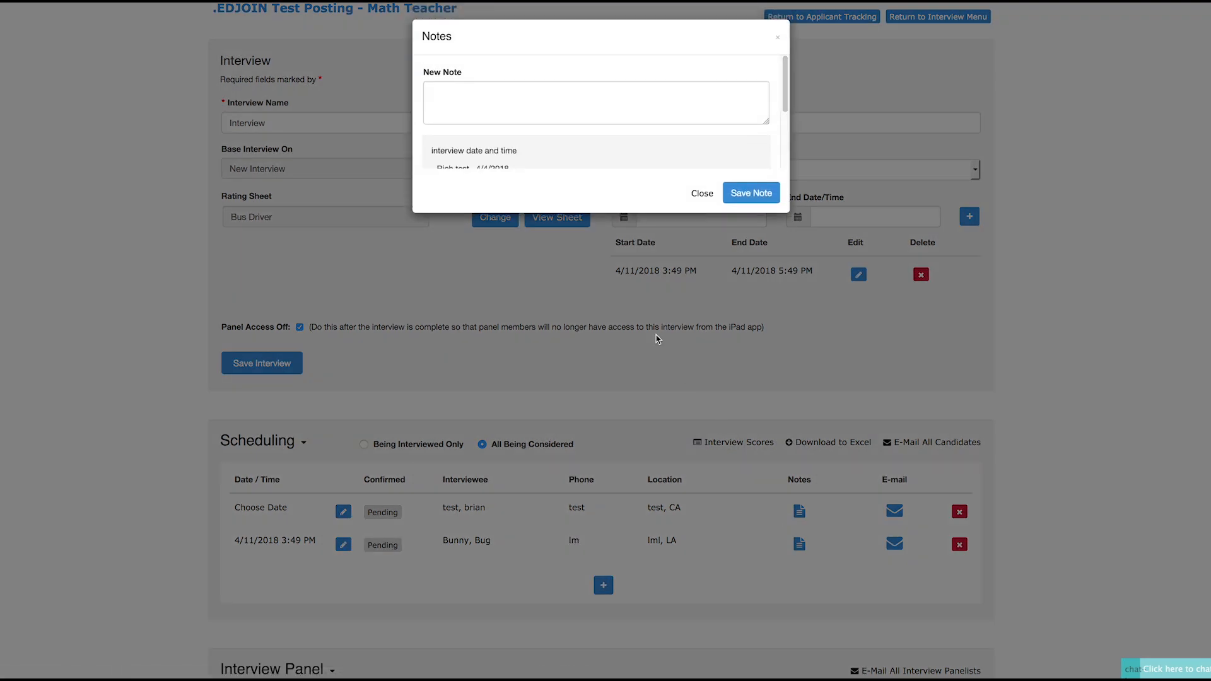
click(596, 103)
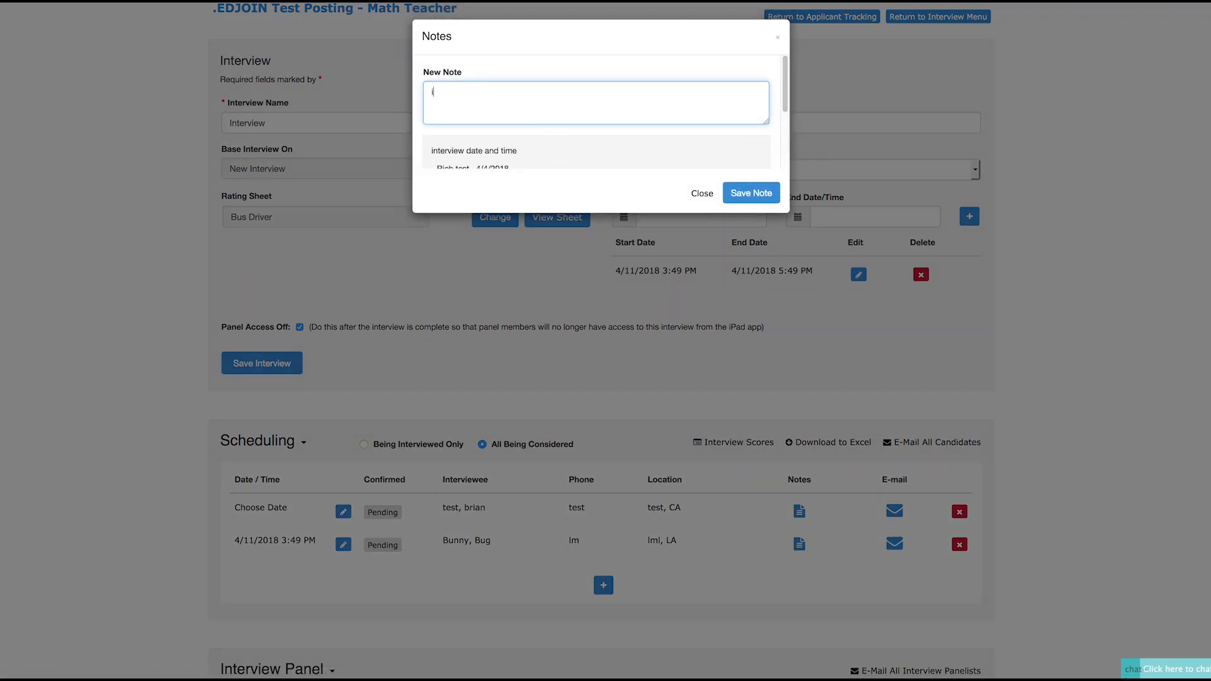
text(interview date and time)
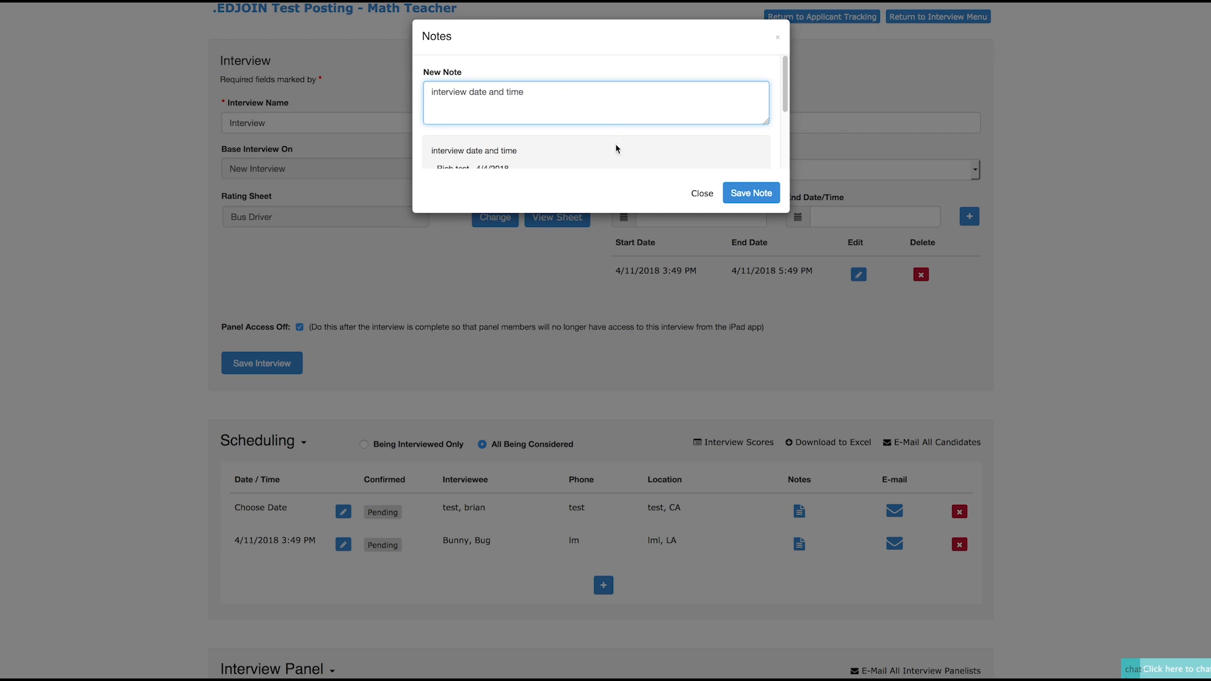
click(701, 193)
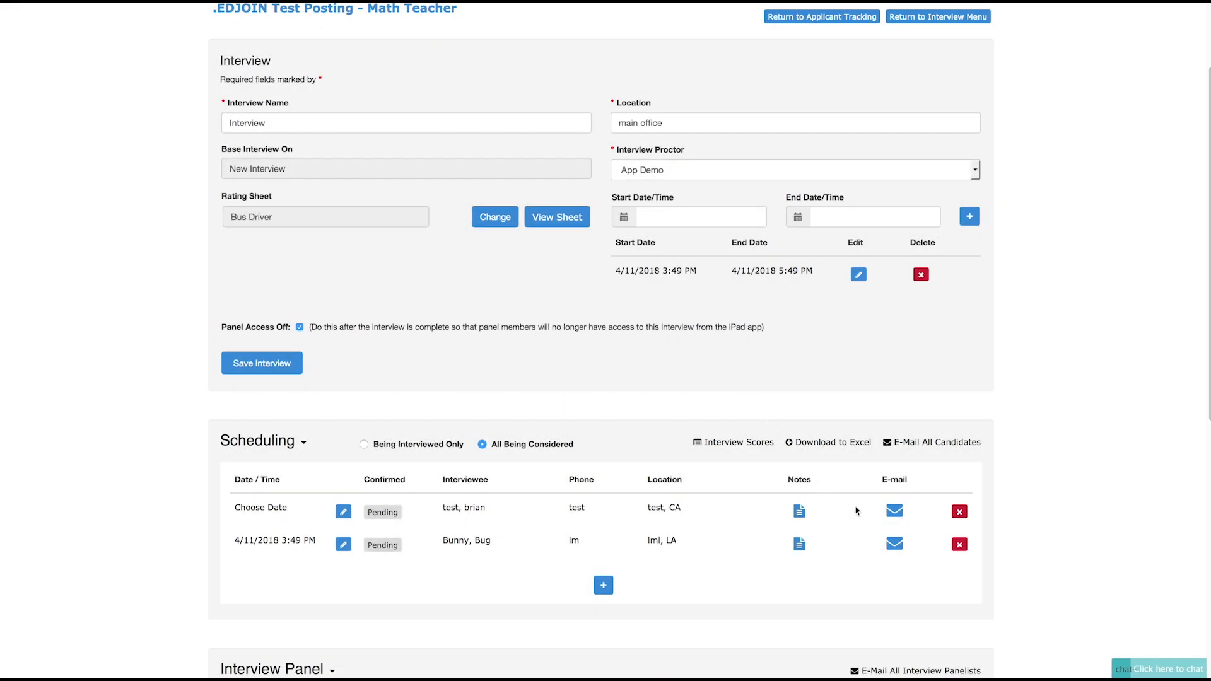
mouse_move(910, 438)
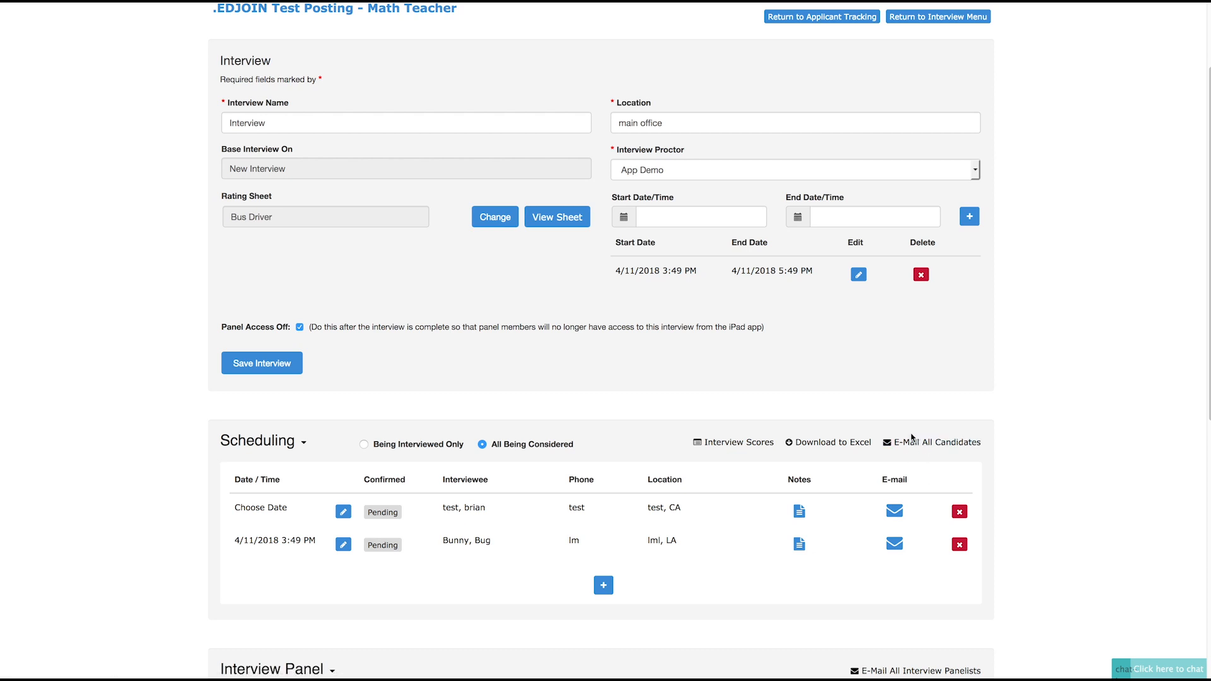
mouse_move(937, 452)
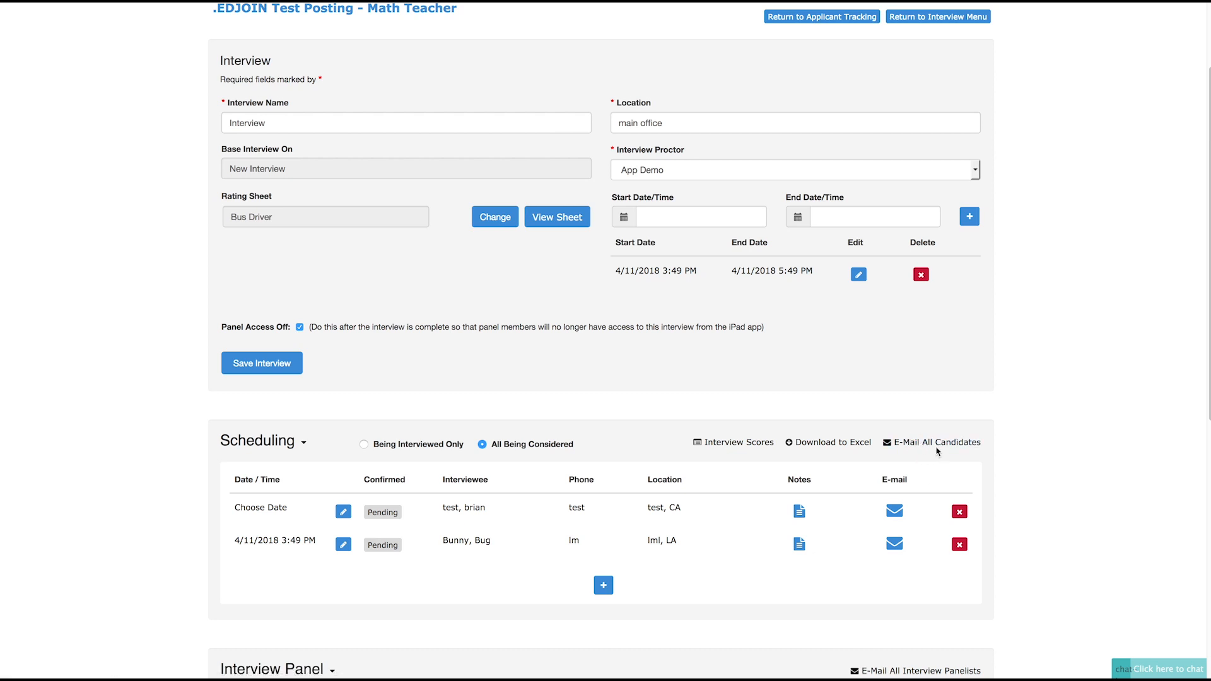
mouse_move(950, 517)
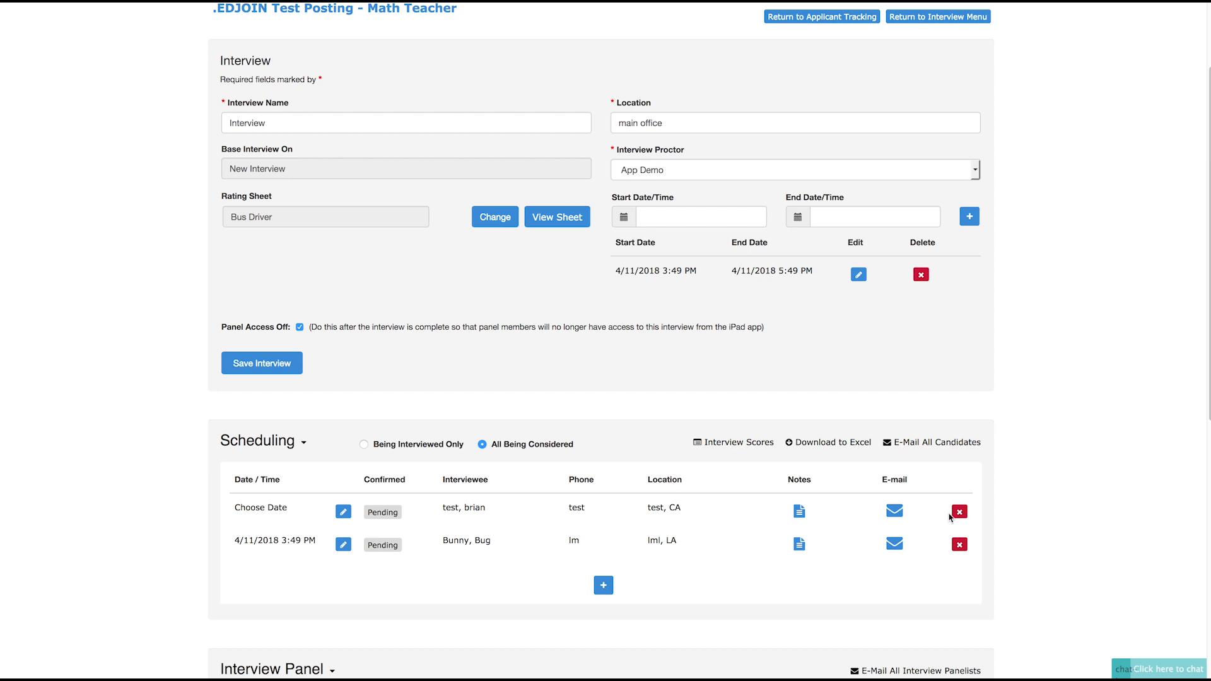
Delete the undated test, brian row, leaving only the 4/11/2018 3:49 PM appointment.
click(959, 512)
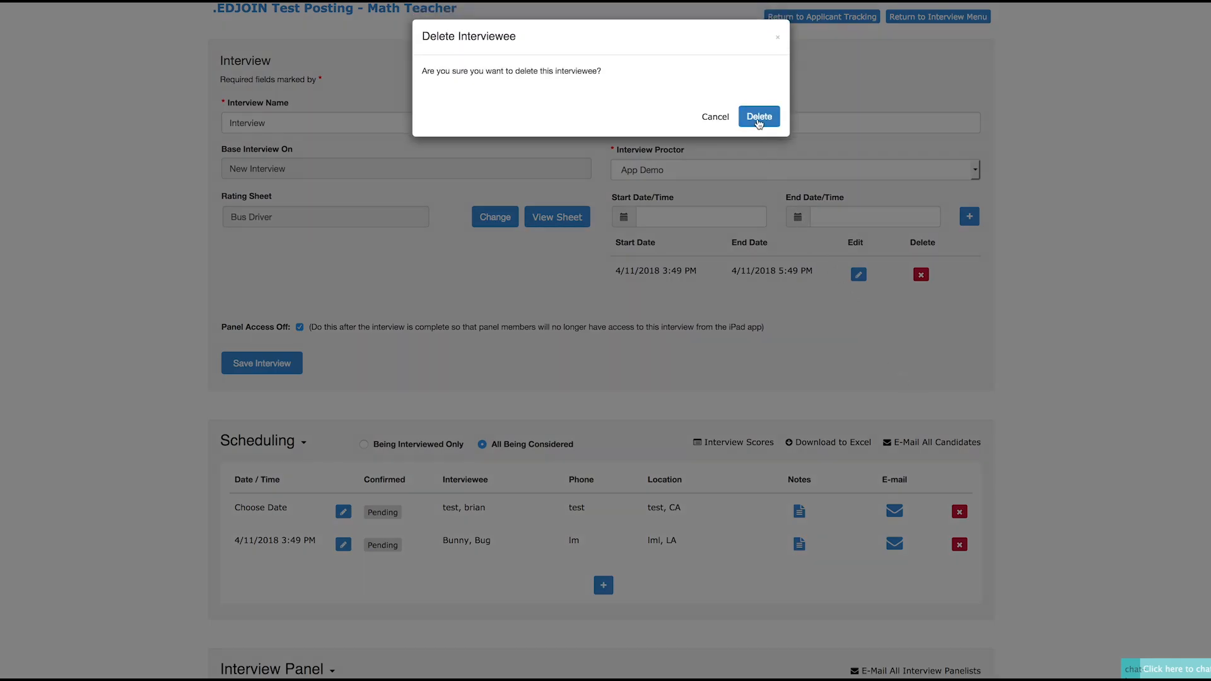
click(758, 116)
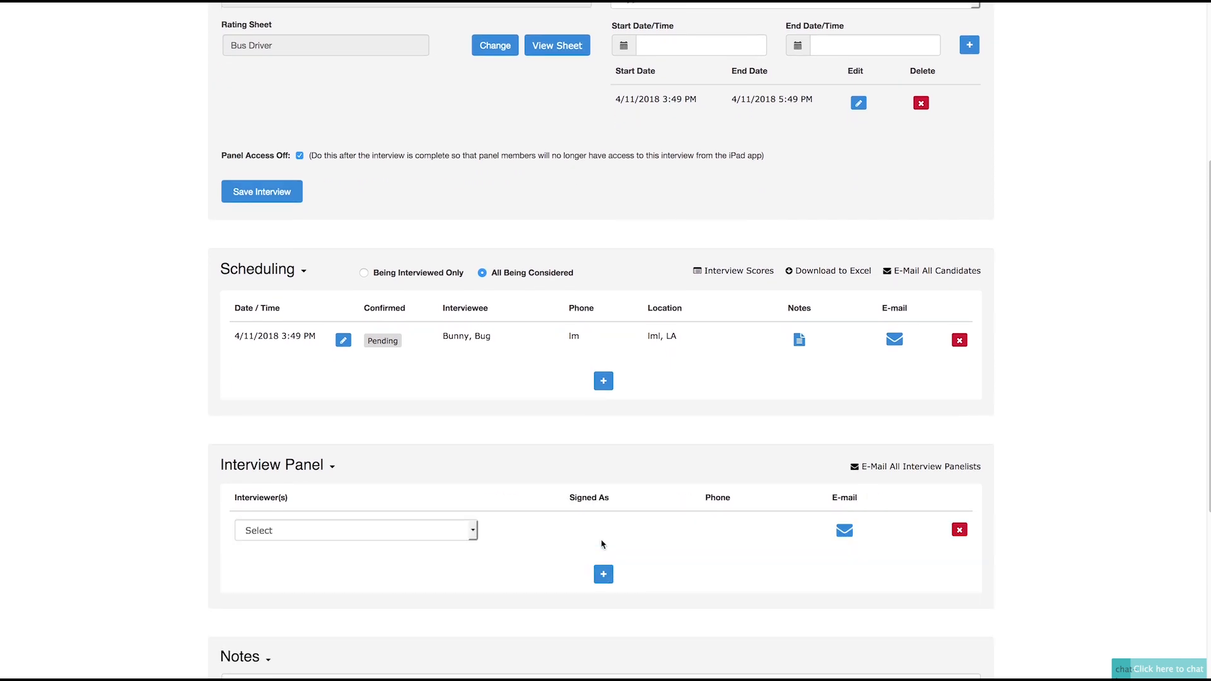
Add 'Demo, App' as an interviewer on the interview panel.
click(355, 530)
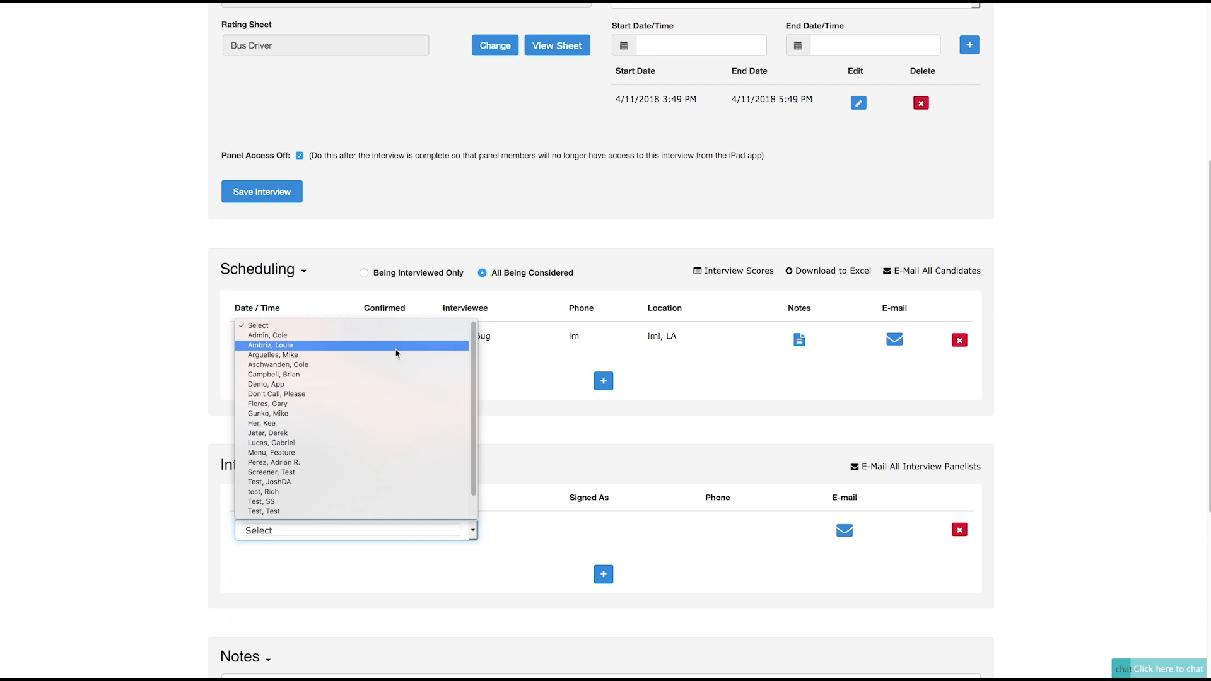
click(266, 385)
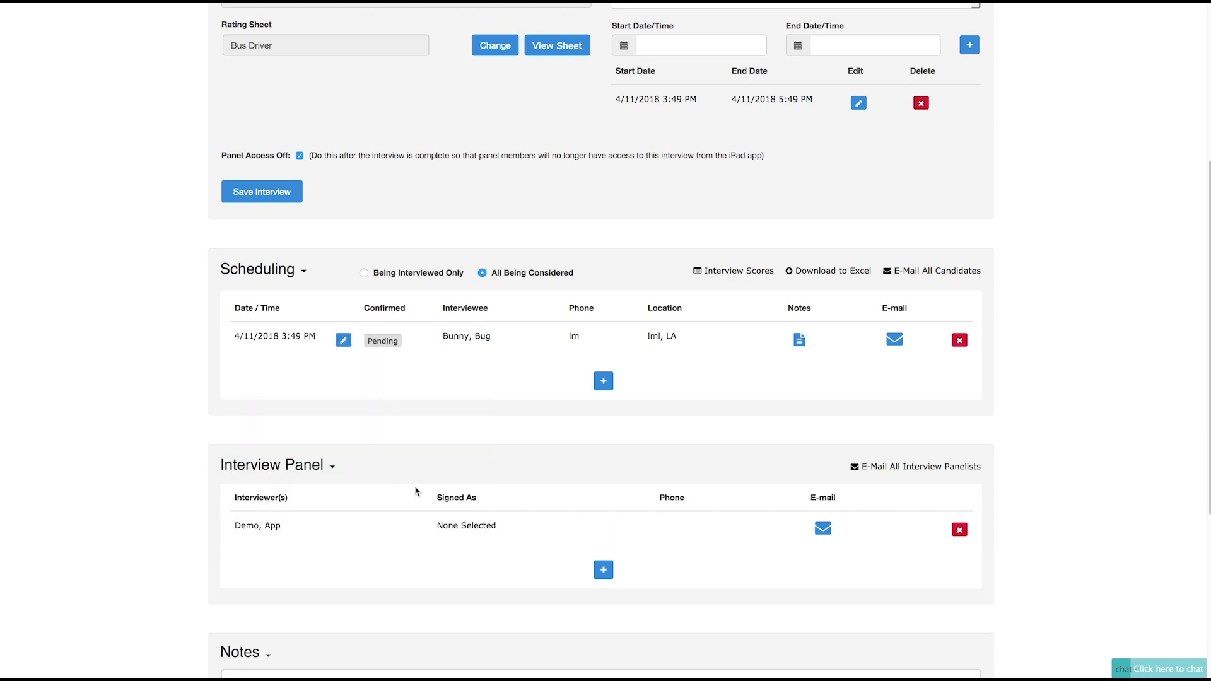
scroll(down, 3)
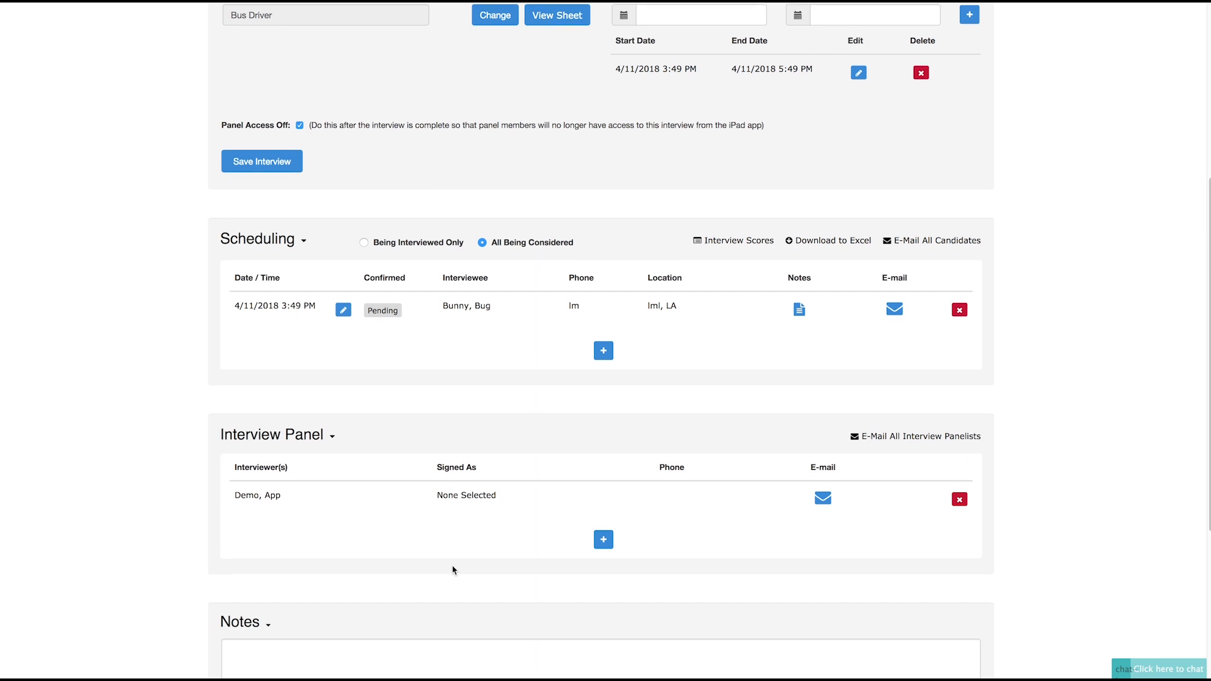
scroll(down, 3)
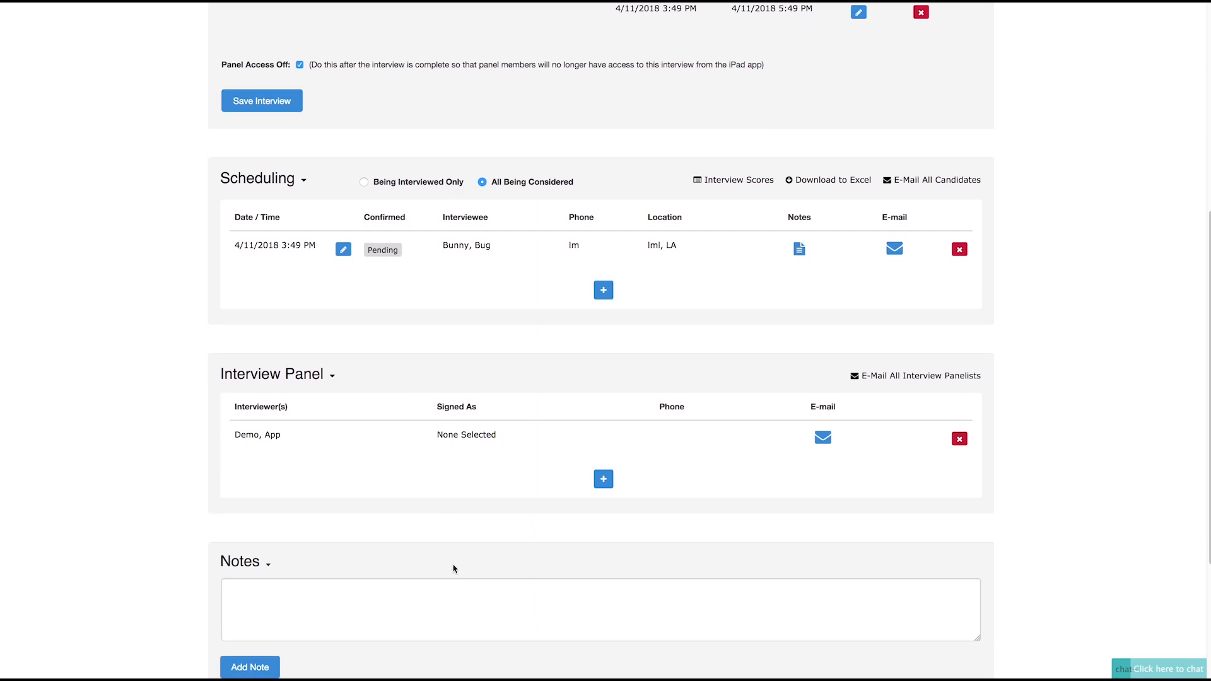
mouse_move(762, 479)
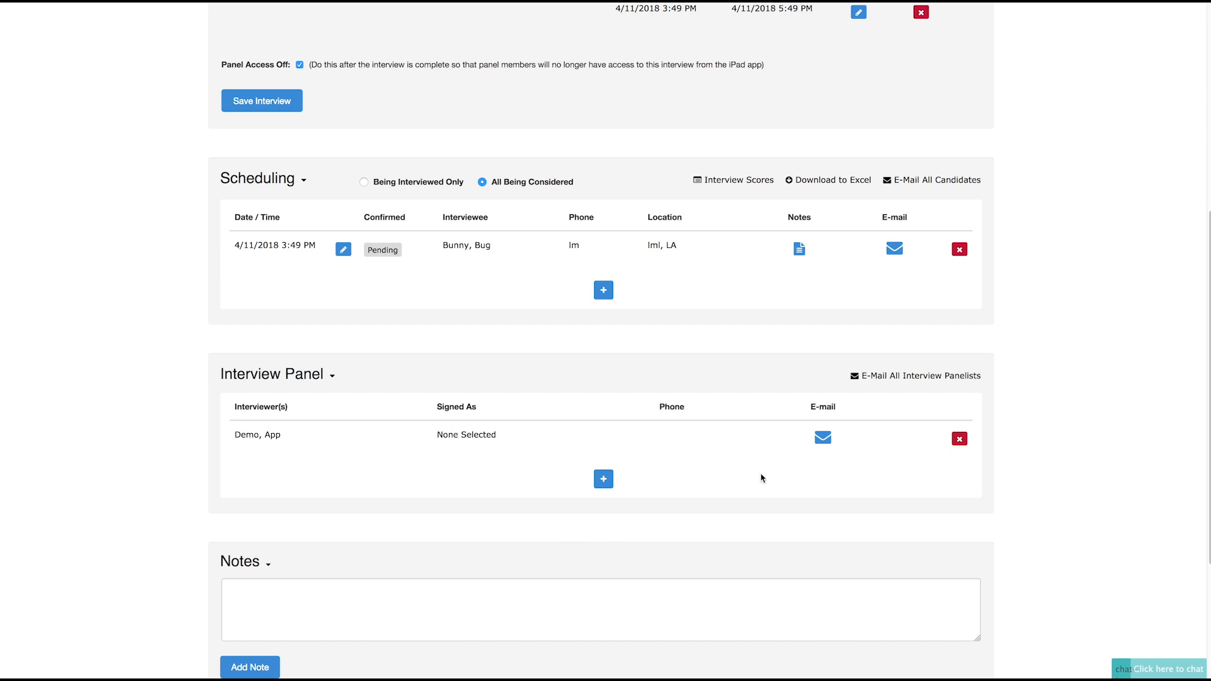
mouse_move(959, 441)
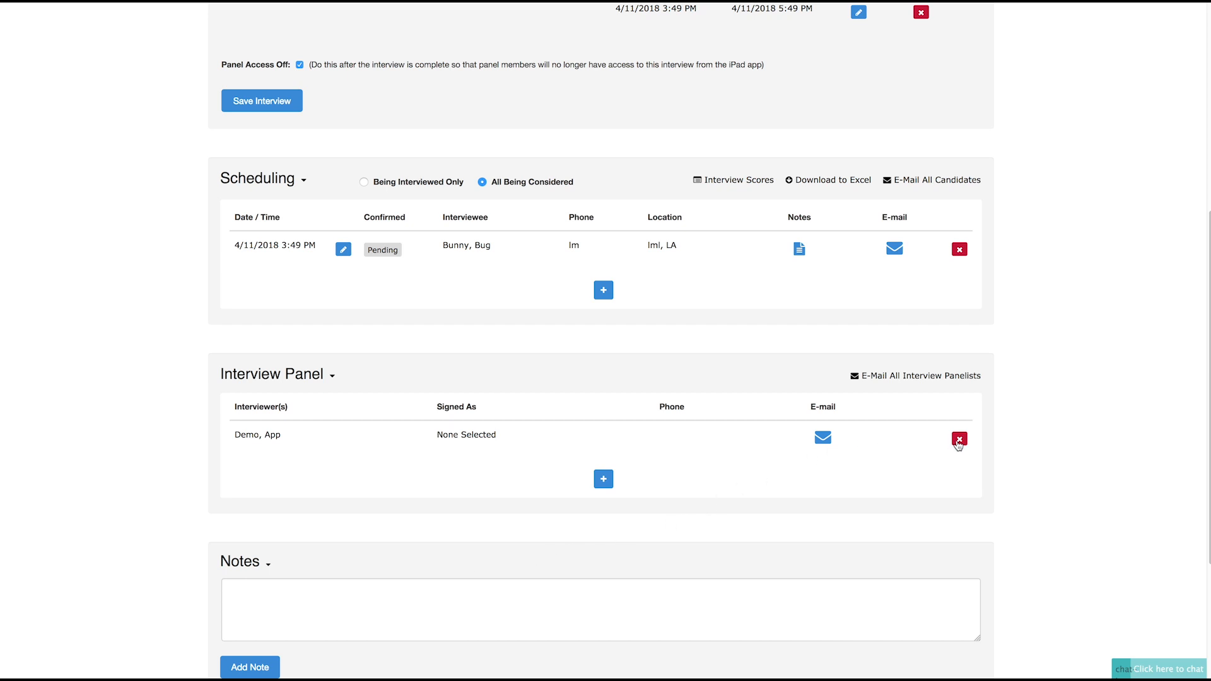
mouse_move(742, 433)
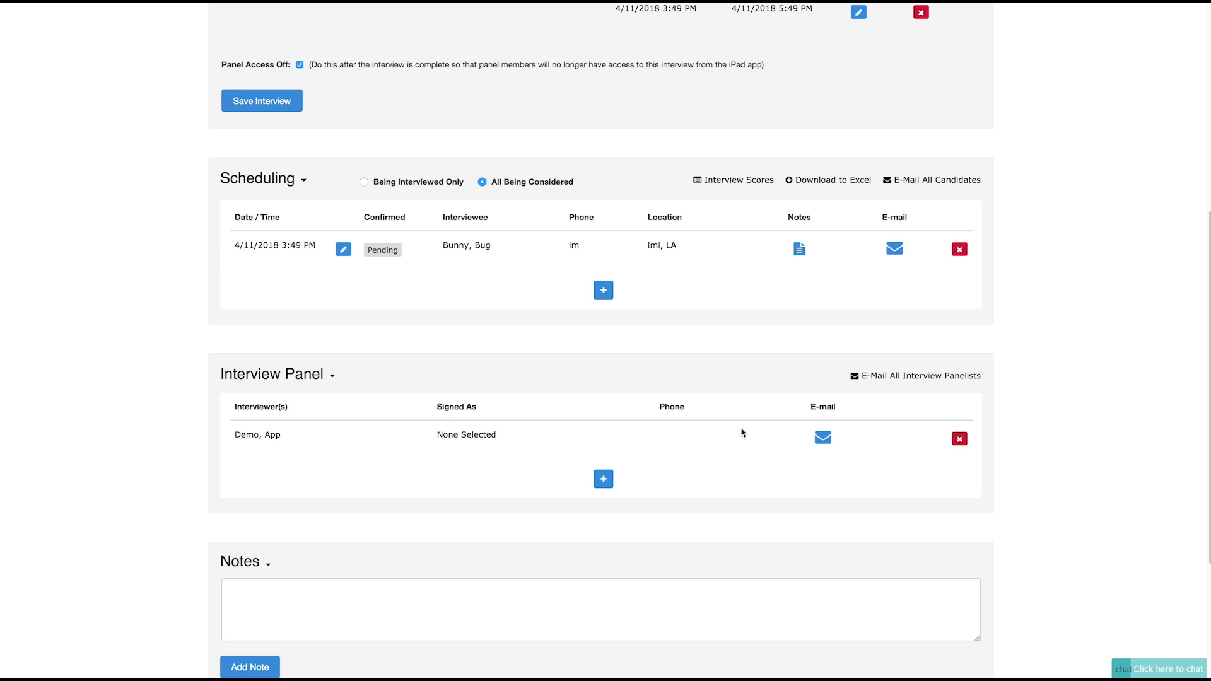
mouse_move(692, 437)
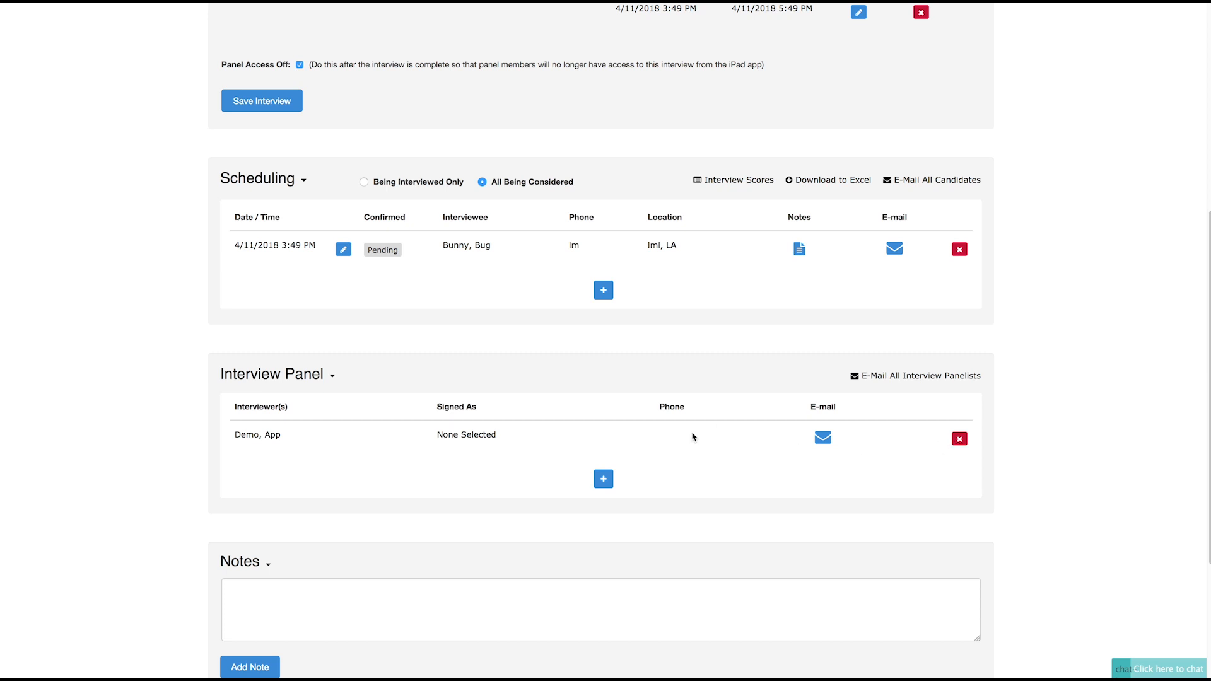
mouse_move(663, 434)
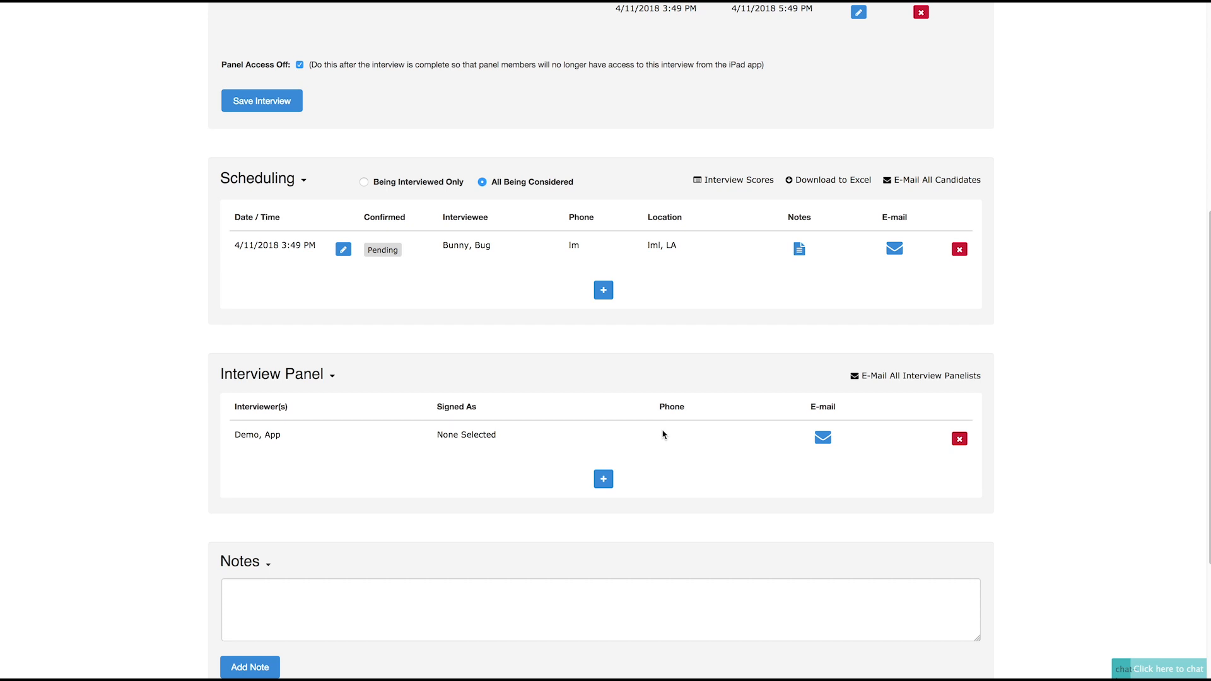
mouse_move(687, 424)
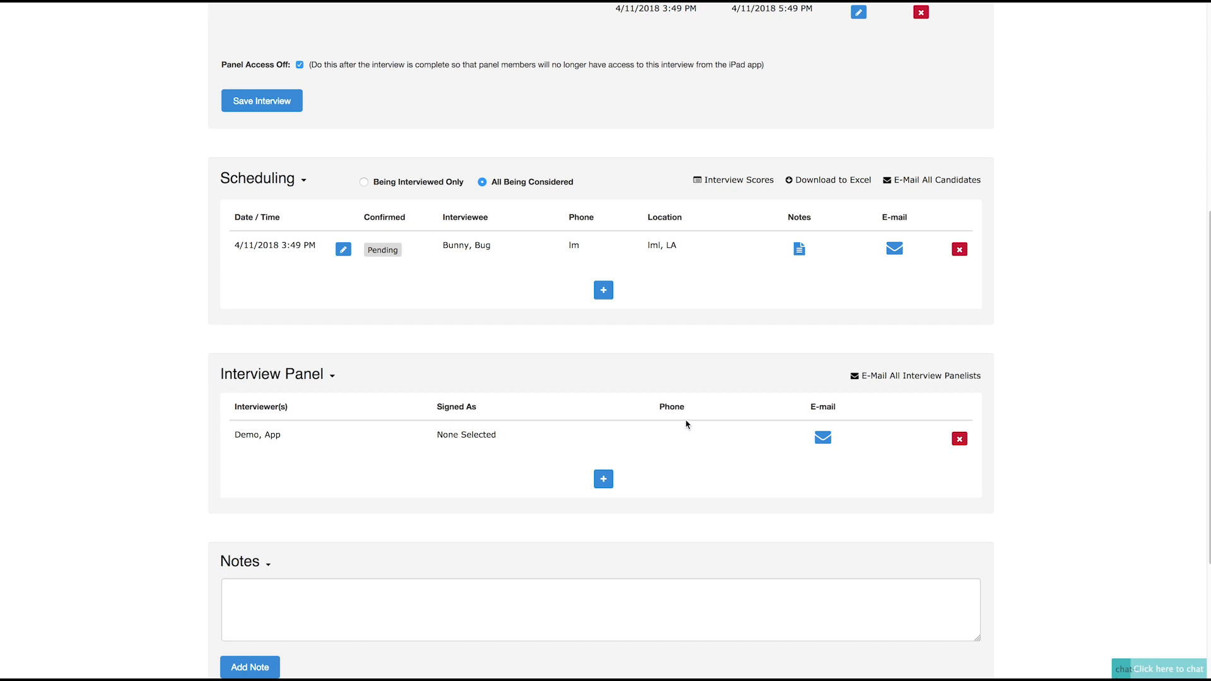
mouse_move(696, 446)
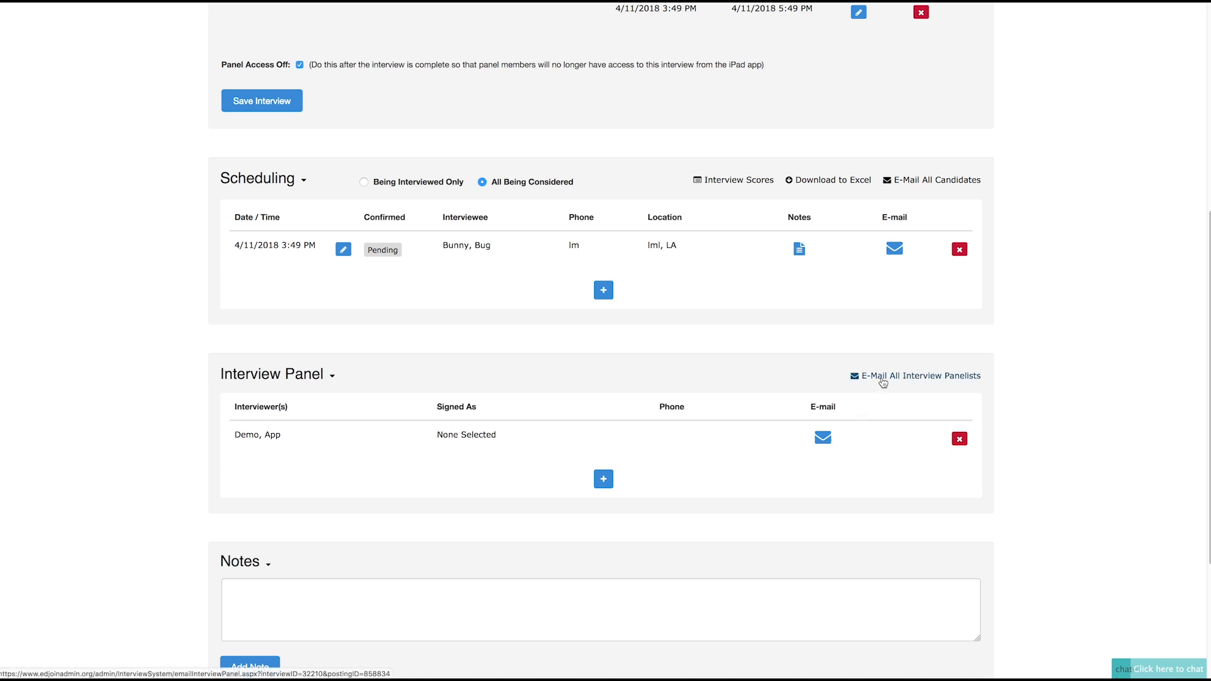
mouse_move(839, 491)
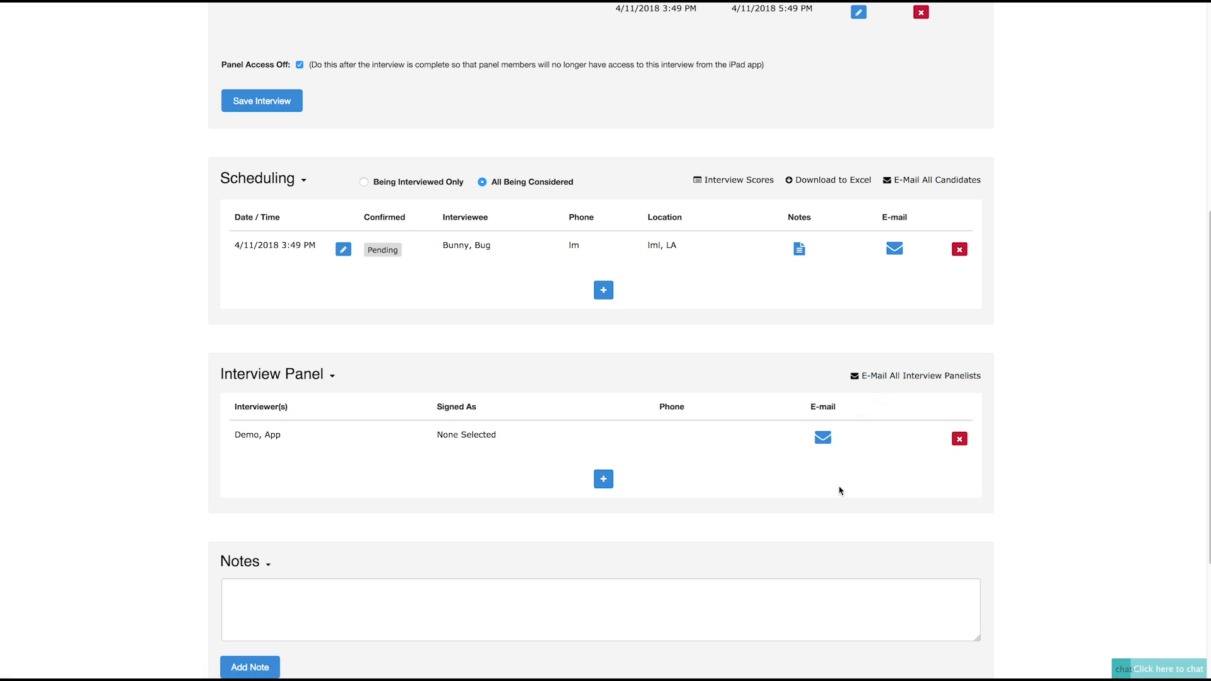
Enter 'interview' in the interview-level Notes box.
text(inte)
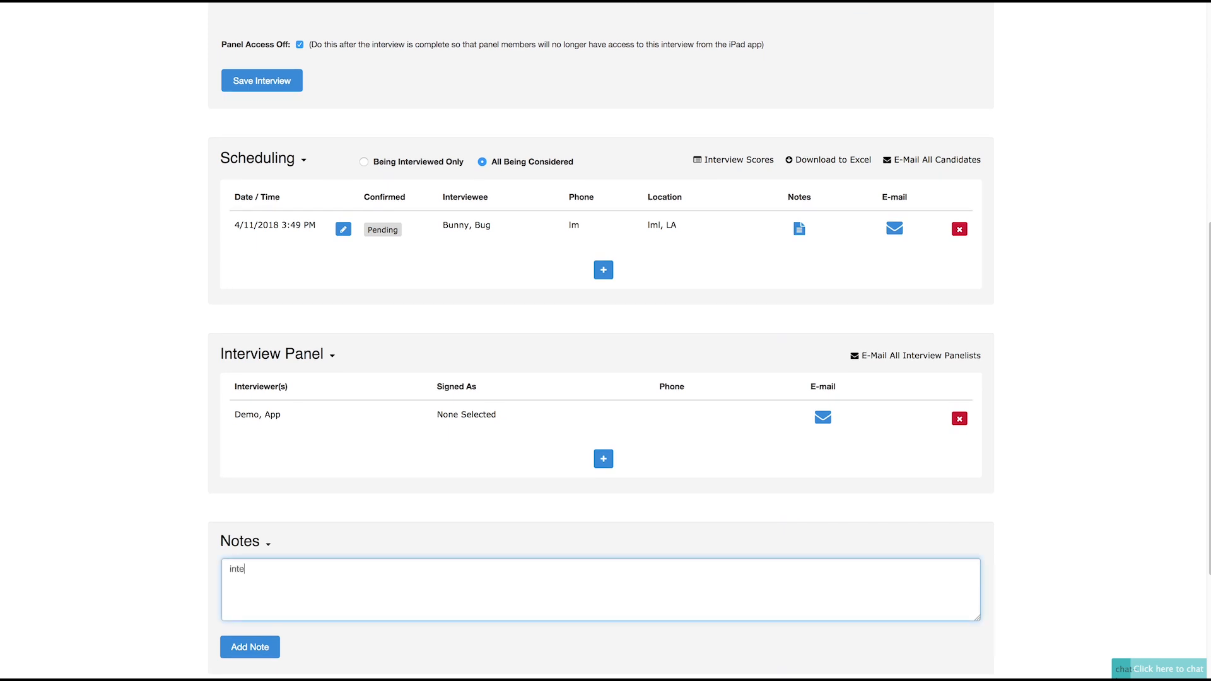
text(rview)
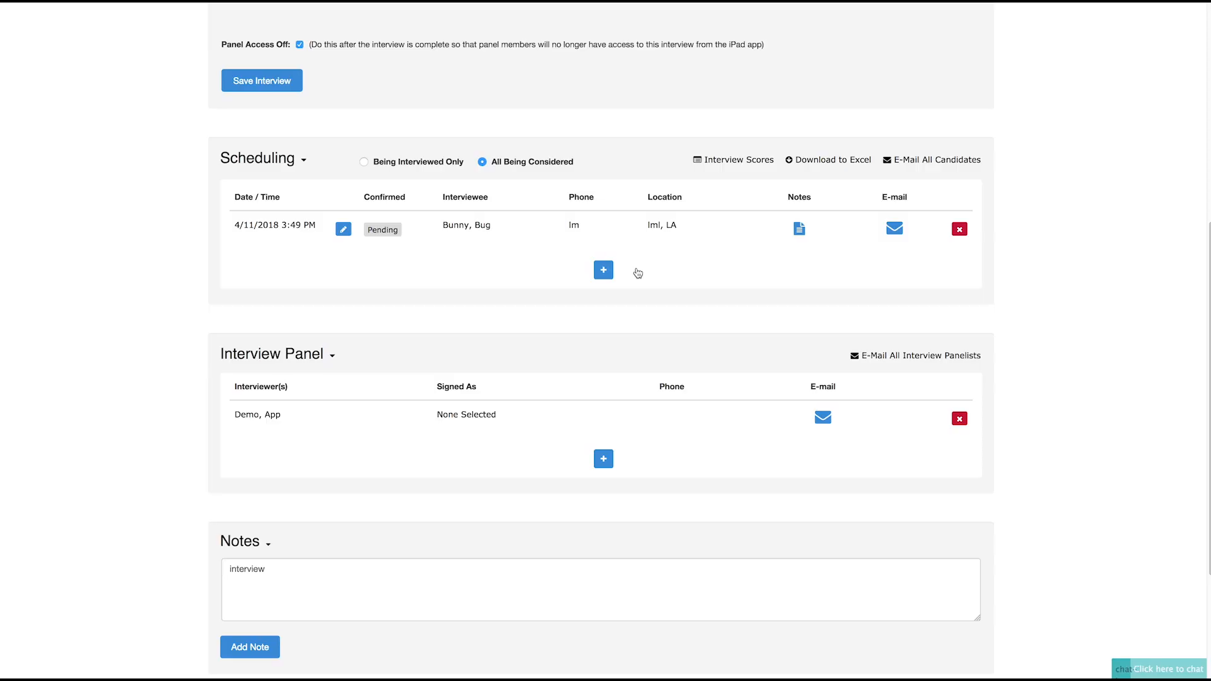
scroll(up, 3)
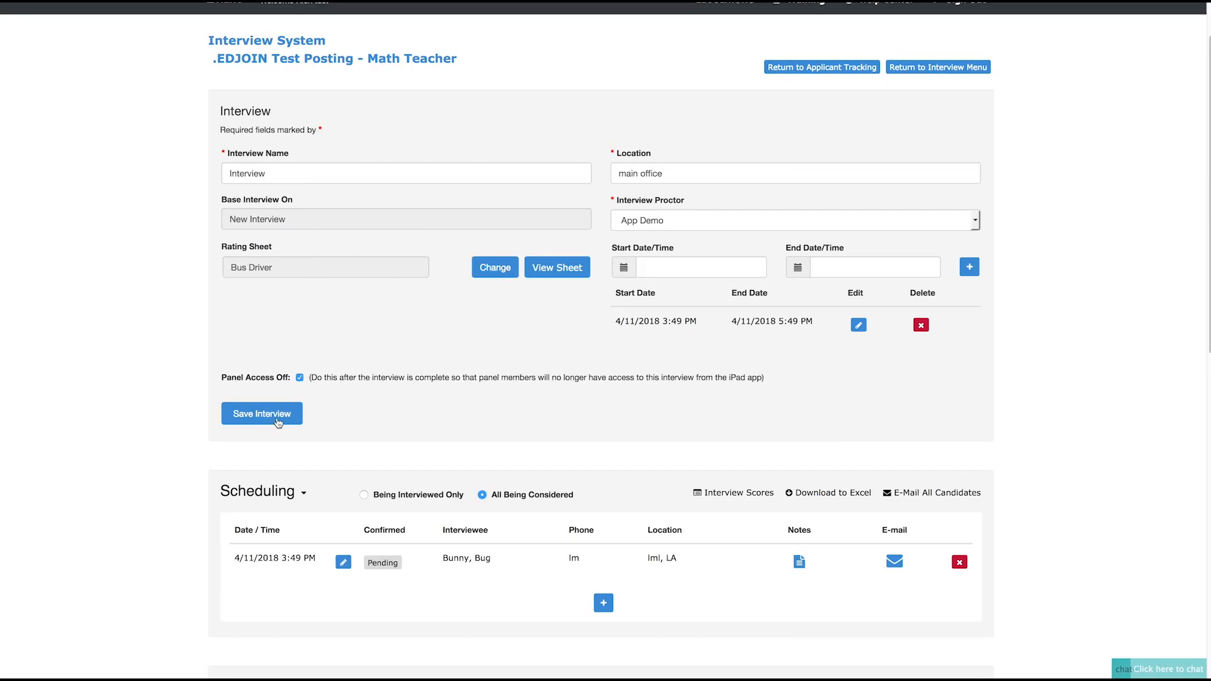
Save the interview and acknowledge the 'Interview saved' message.
click(261, 413)
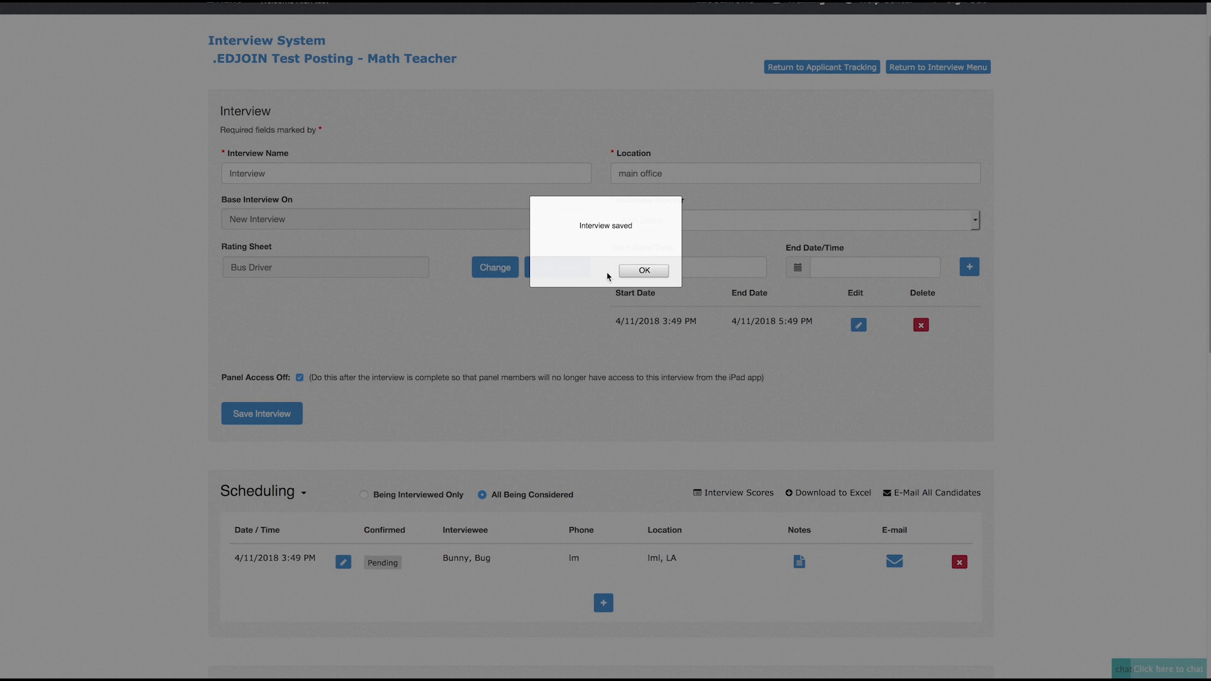
click(643, 271)
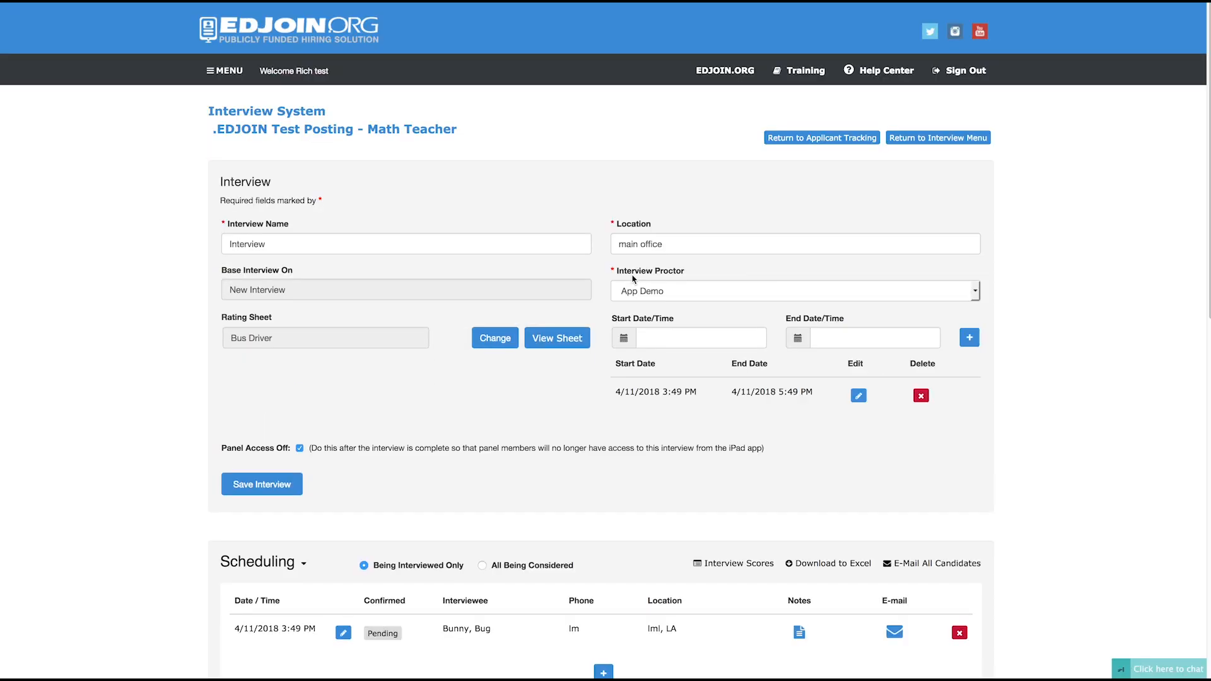